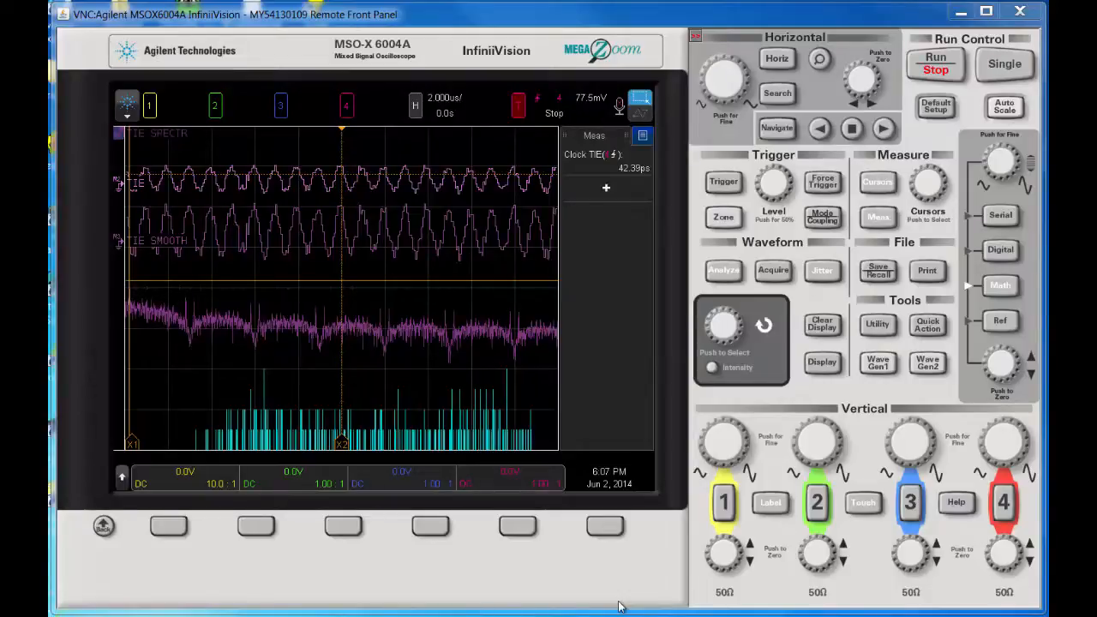
mouse_move(382, 395)
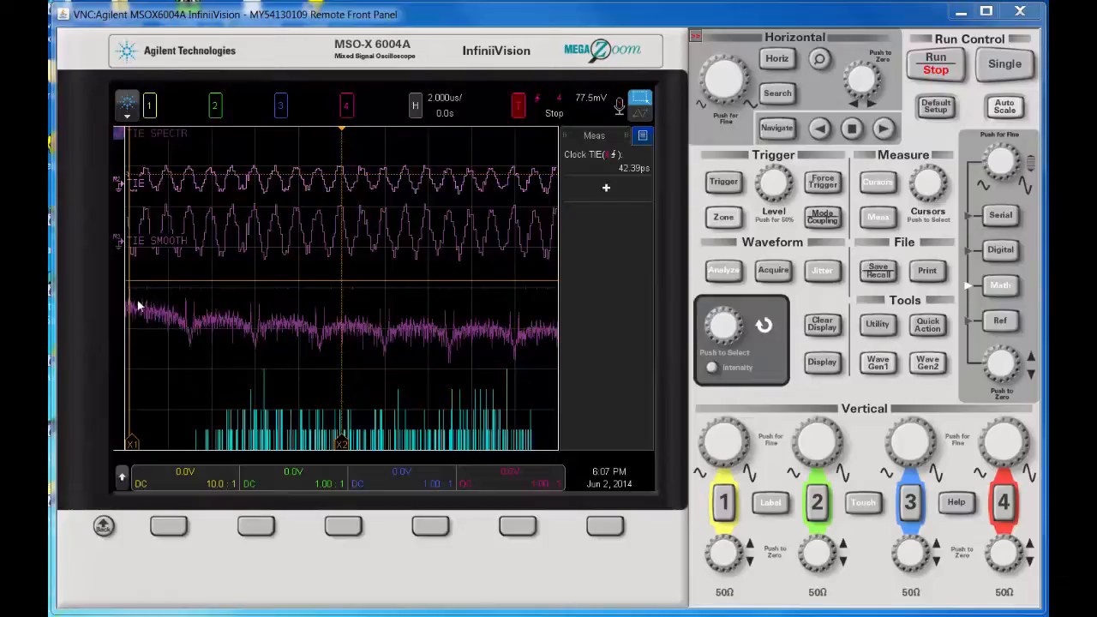
mouse_move(365, 356)
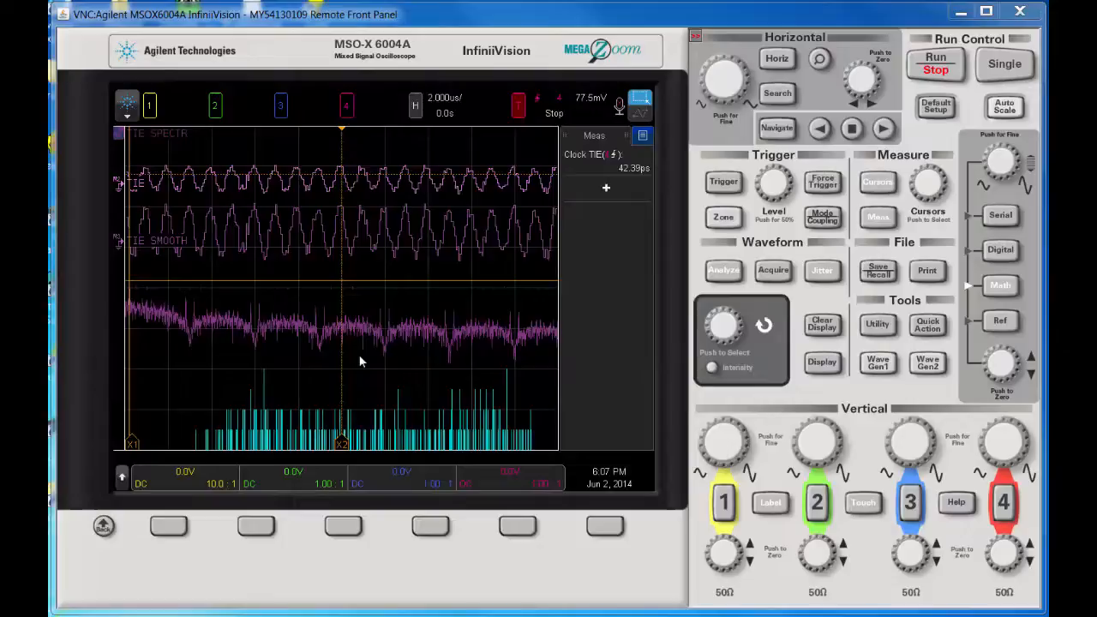
mouse_move(367, 360)
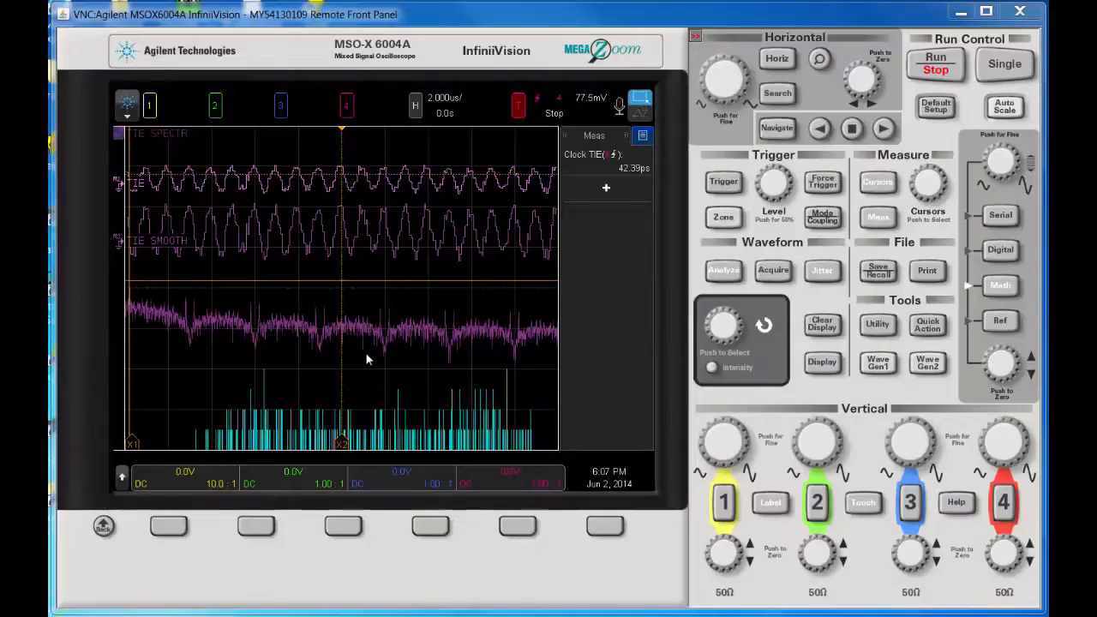
mouse_move(391, 408)
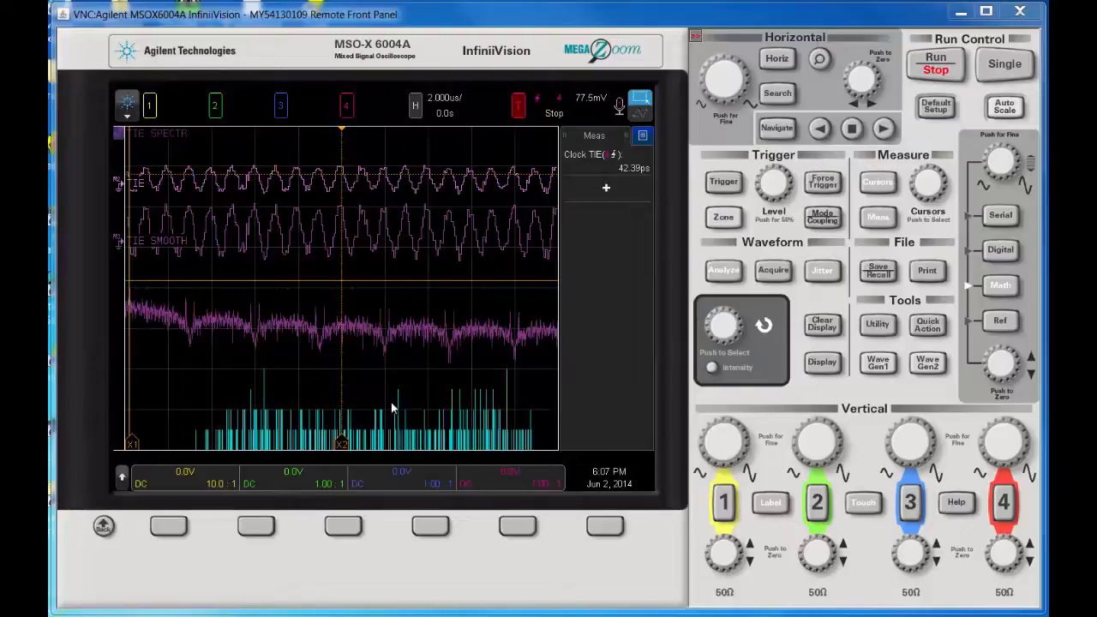
mouse_move(411, 396)
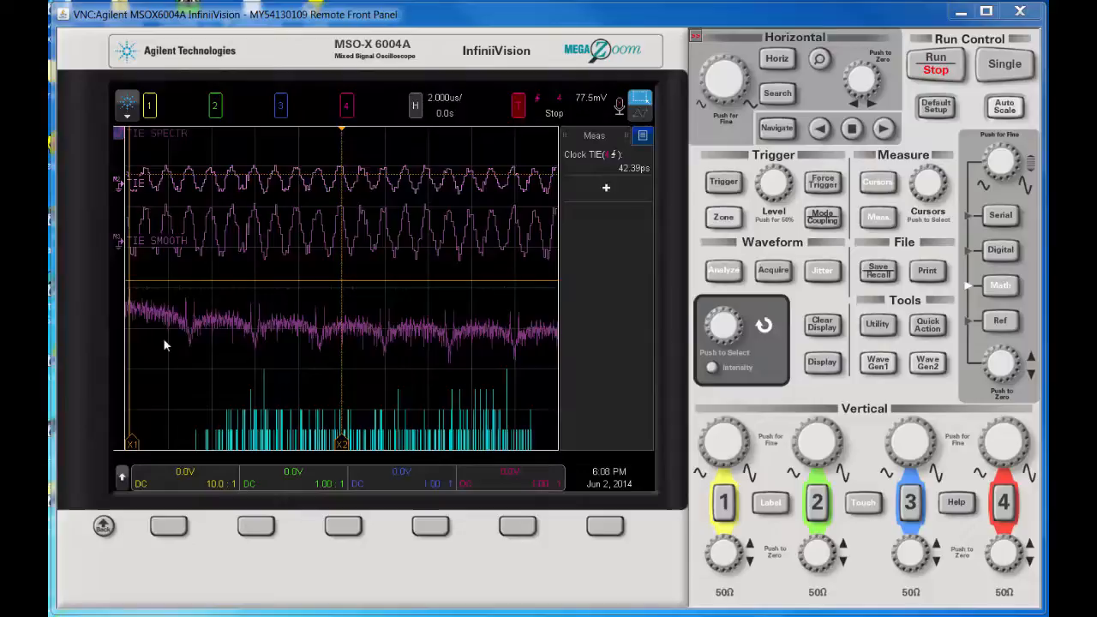
mouse_move(480, 360)
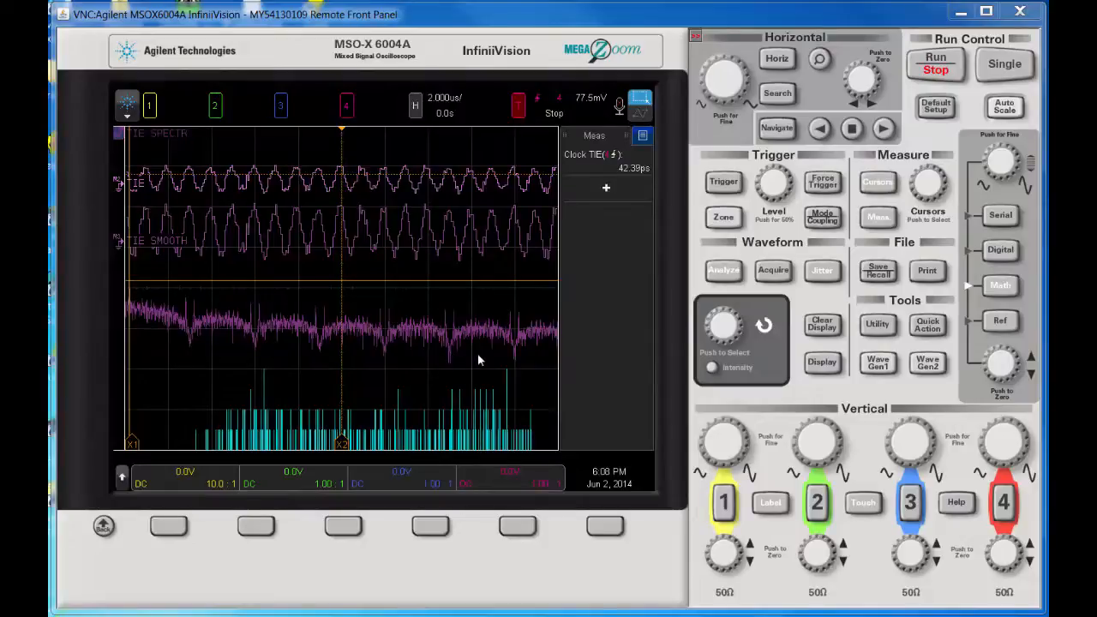
mouse_move(529, 418)
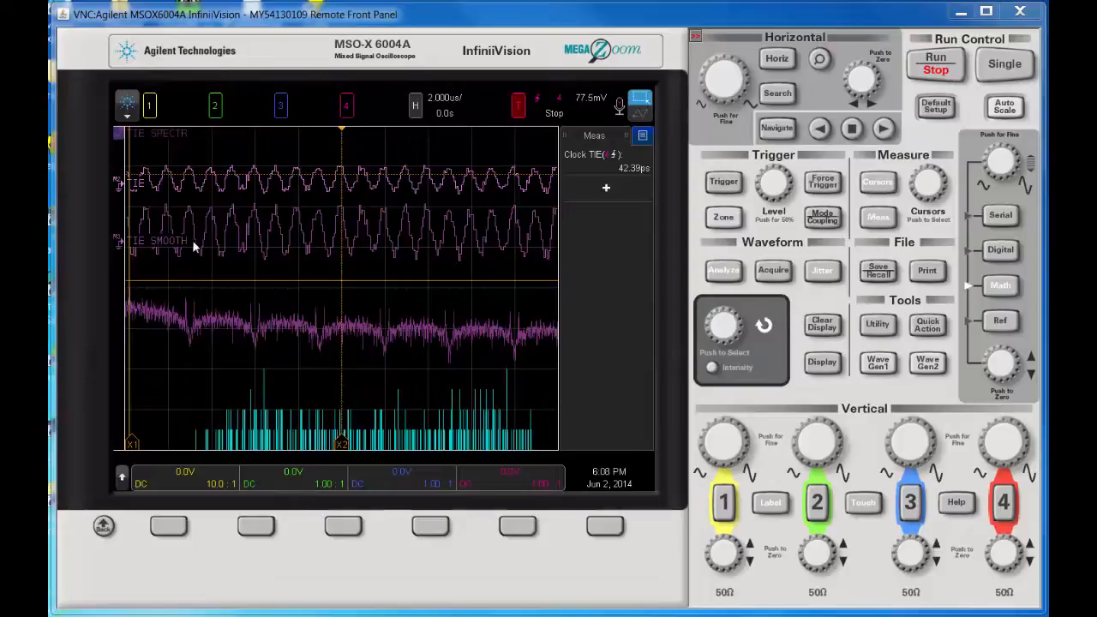
mouse_move(311, 260)
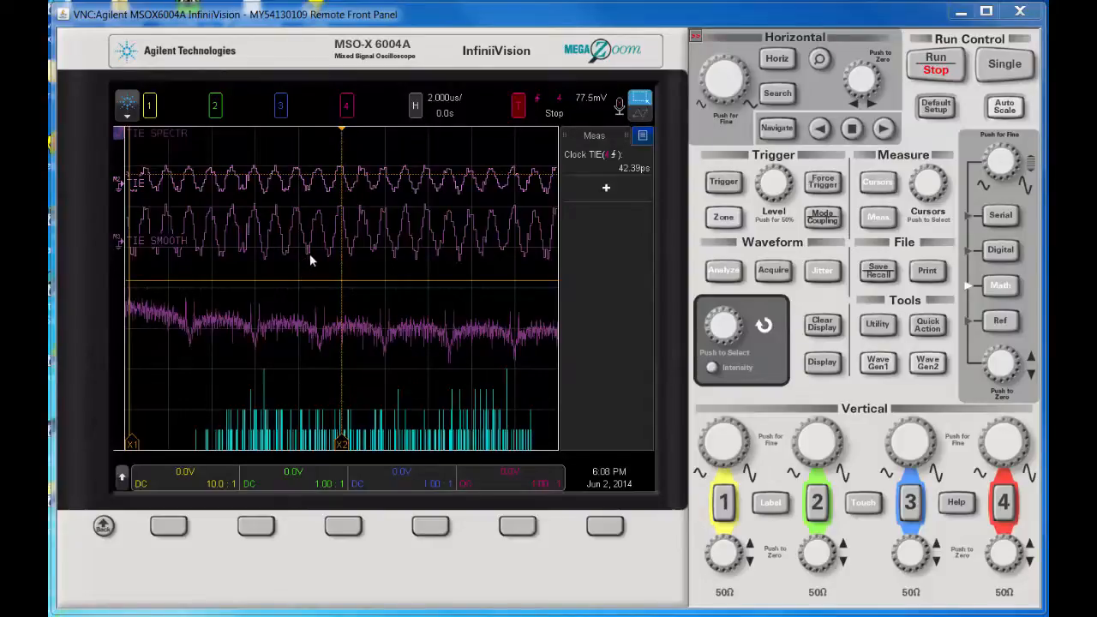
mouse_move(373, 299)
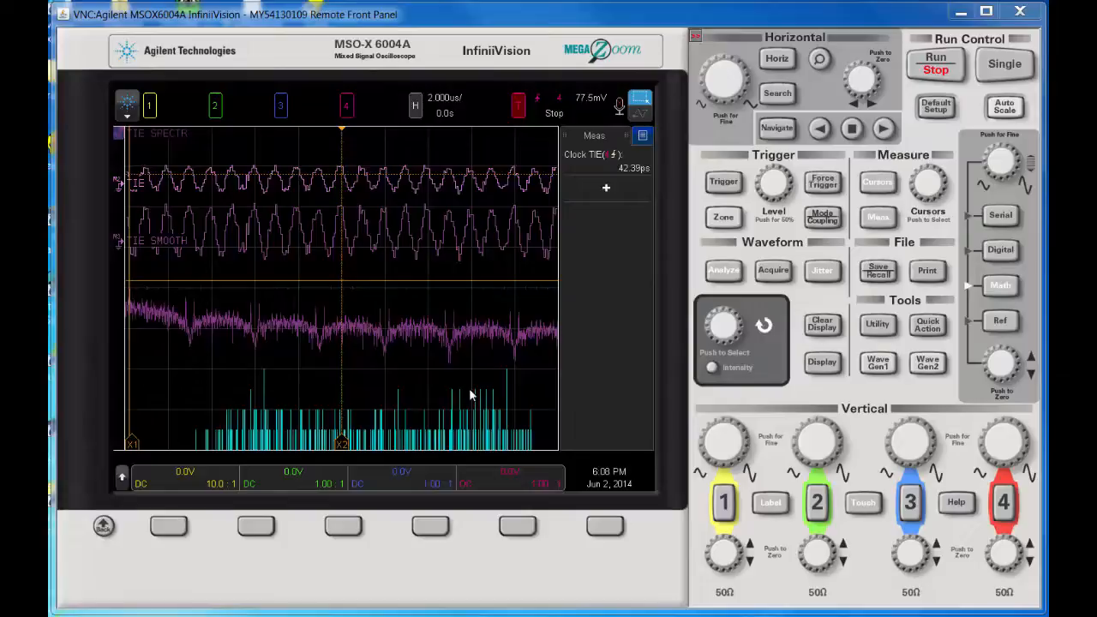
mouse_move(733, 480)
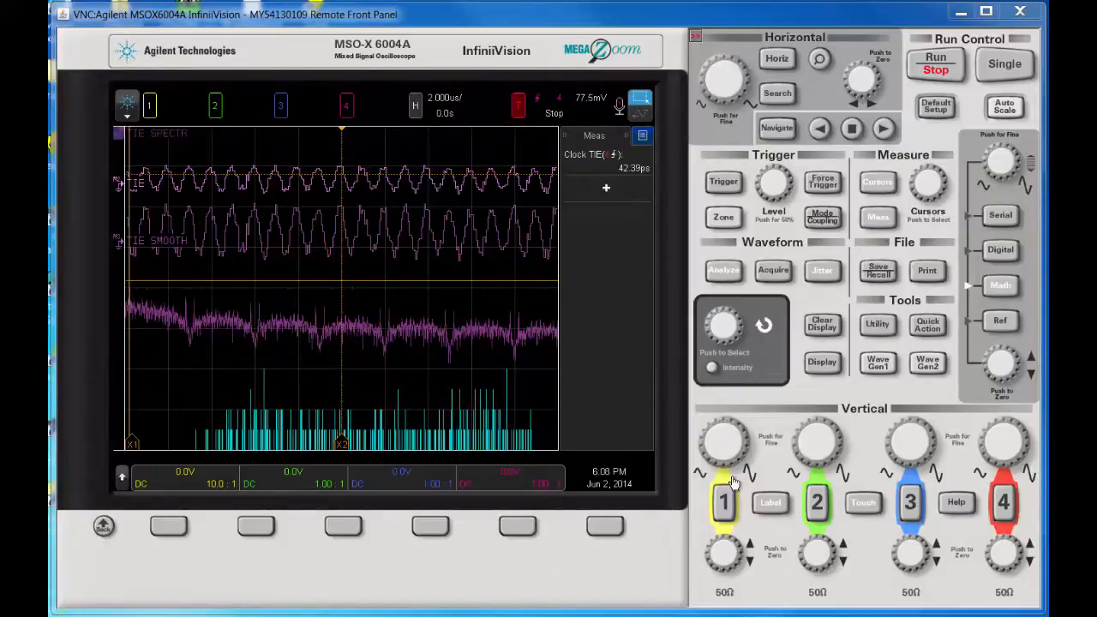
mouse_move(937, 116)
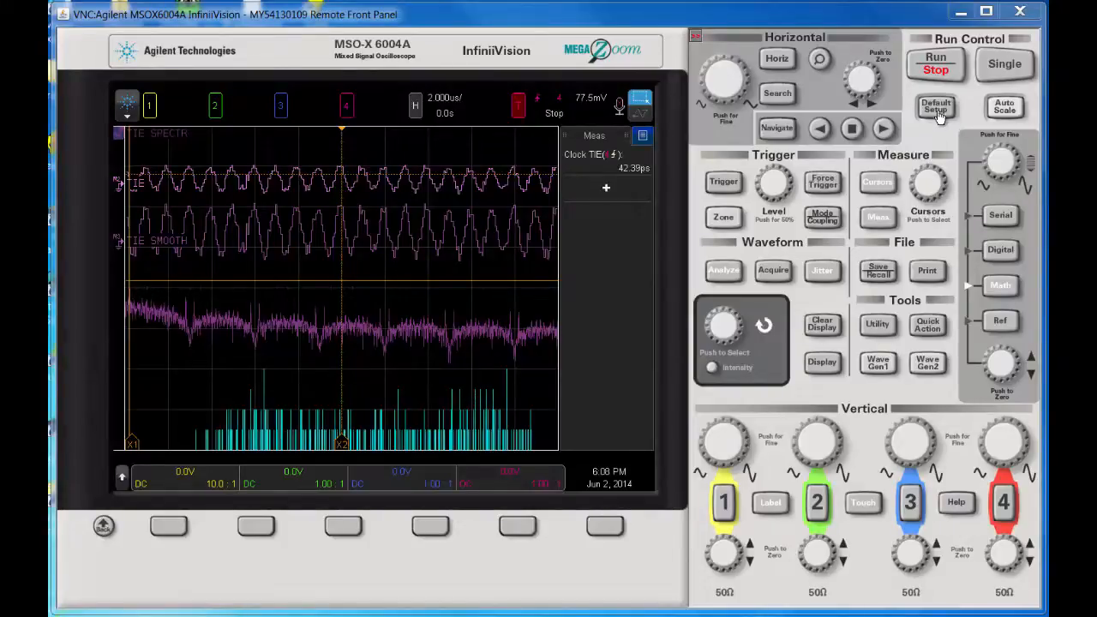
Load Default Setup, show only channel 4 at 50 mV/div, and set 2 µs/div timebase
left_click(936, 106)
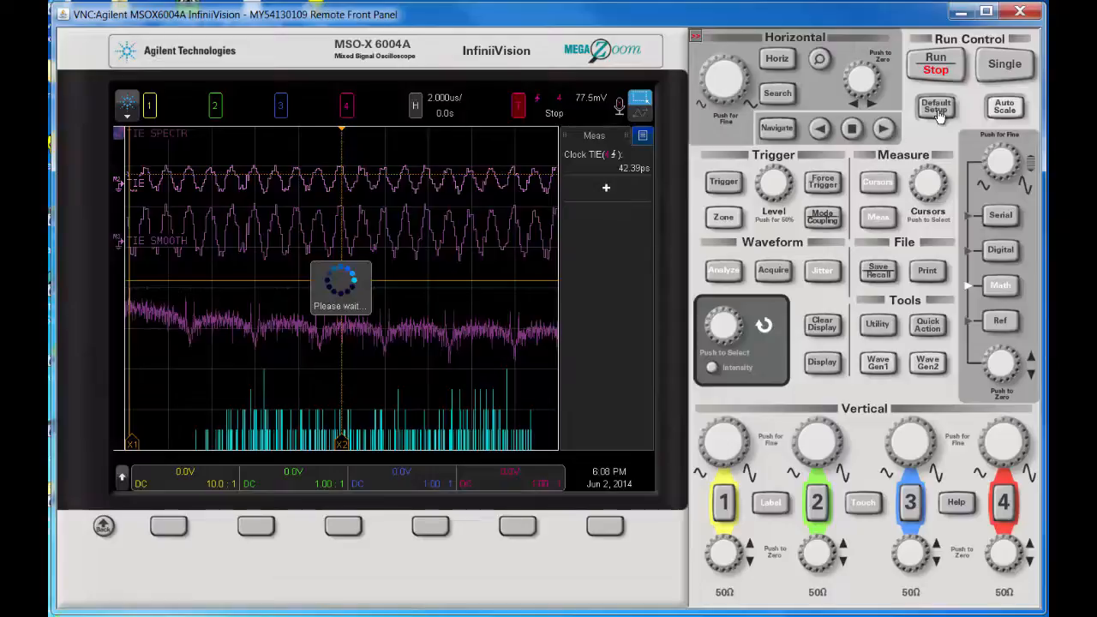
left_click(935, 107)
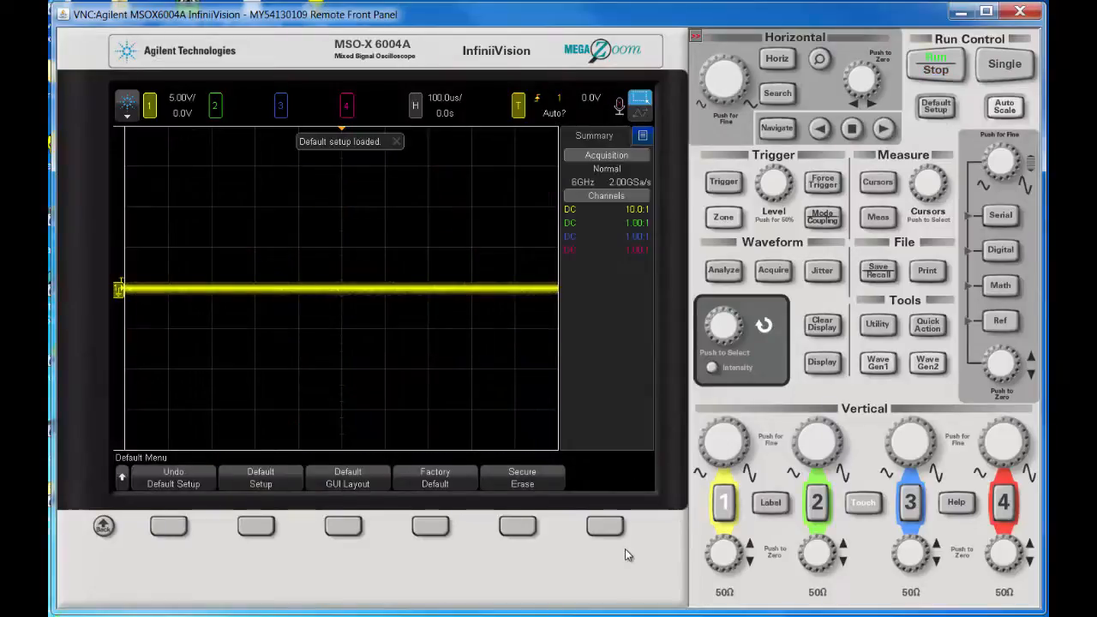
left_click(435, 477)
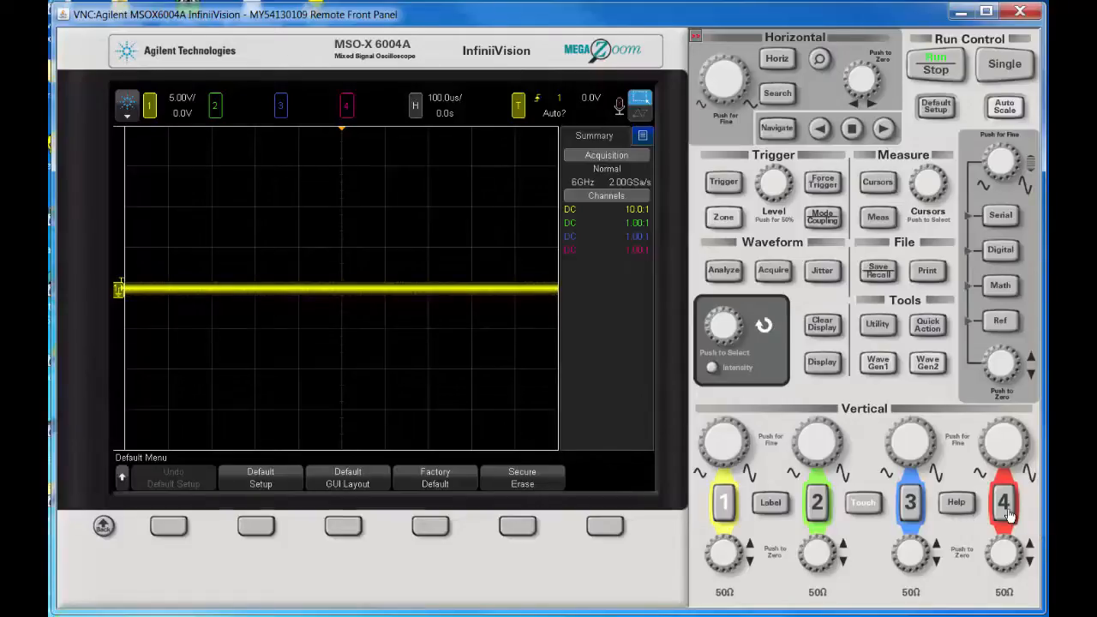
mouse_move(720, 504)
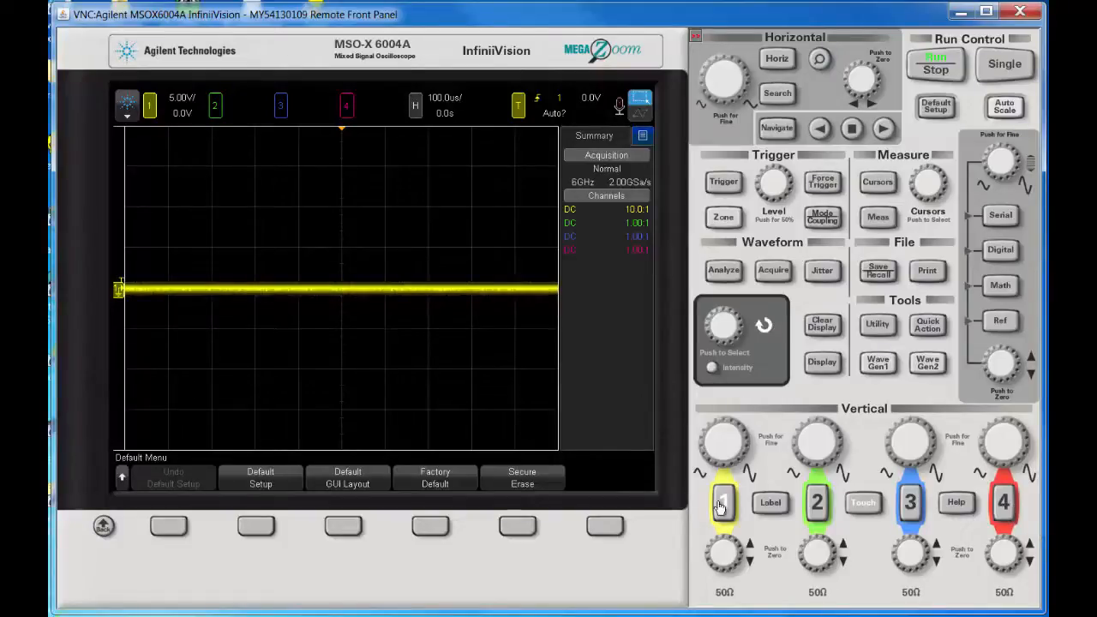
left_click(722, 502)
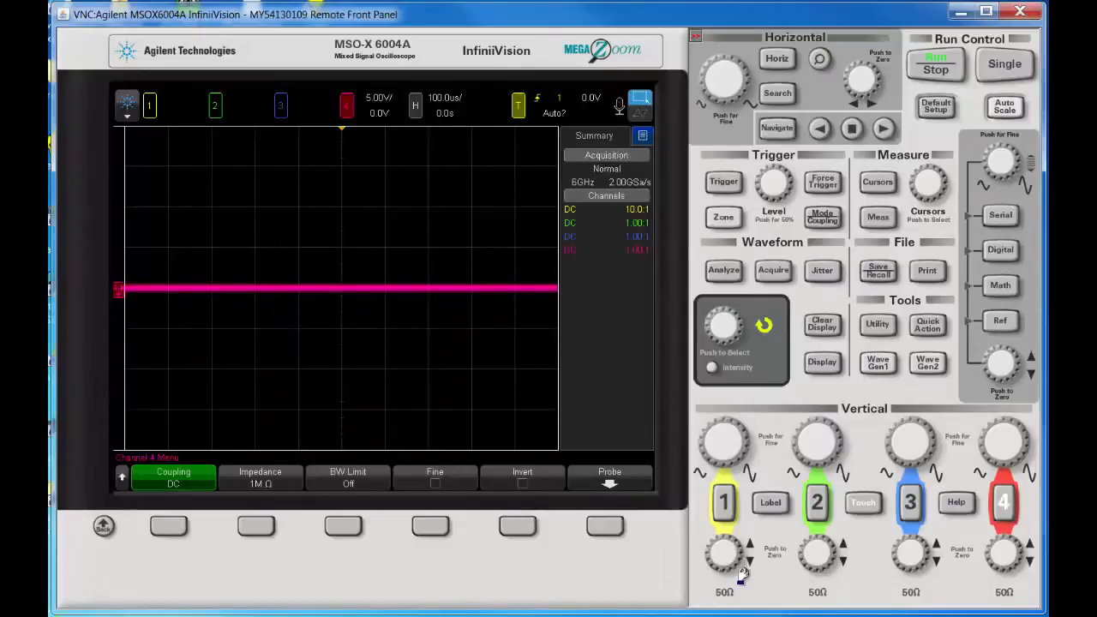
mouse_move(1035, 456)
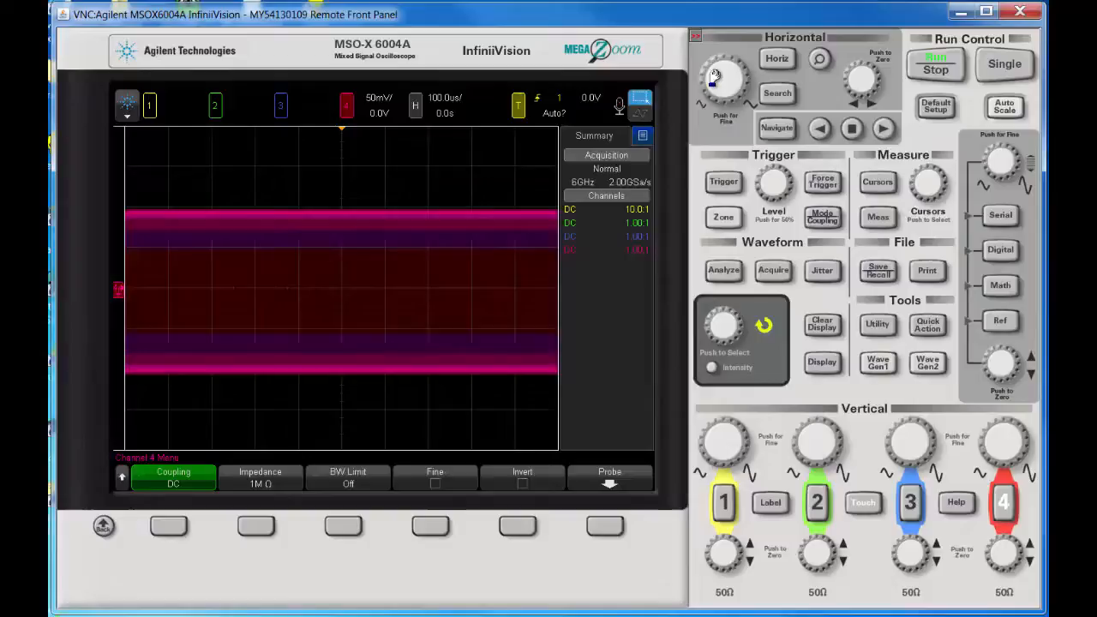
left_click(723, 77)
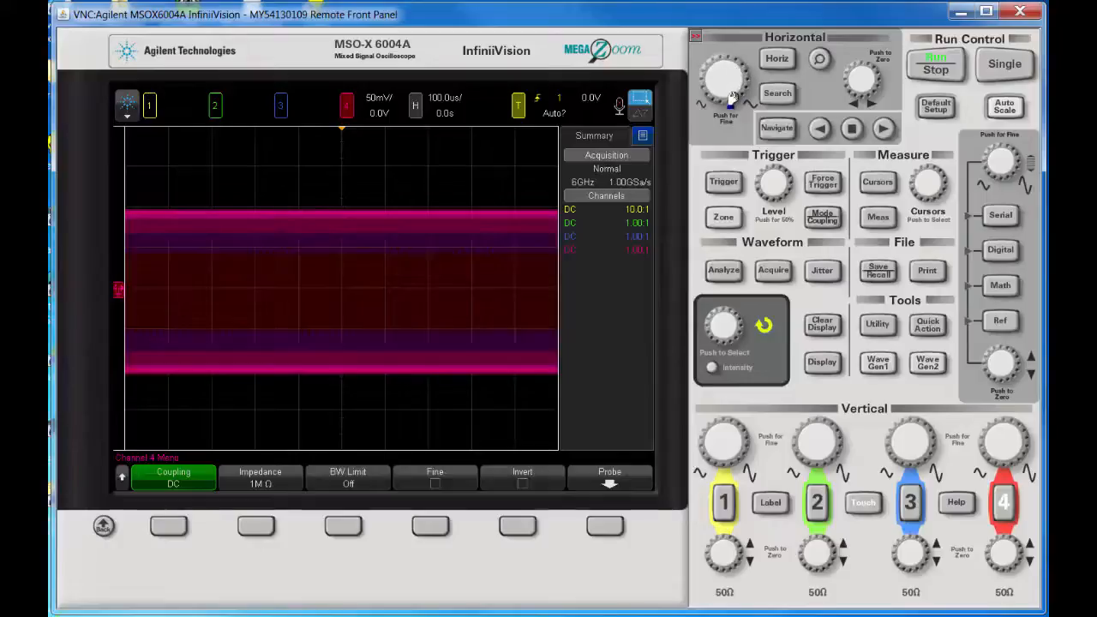
left_click_drag(733, 82, 716, 85)
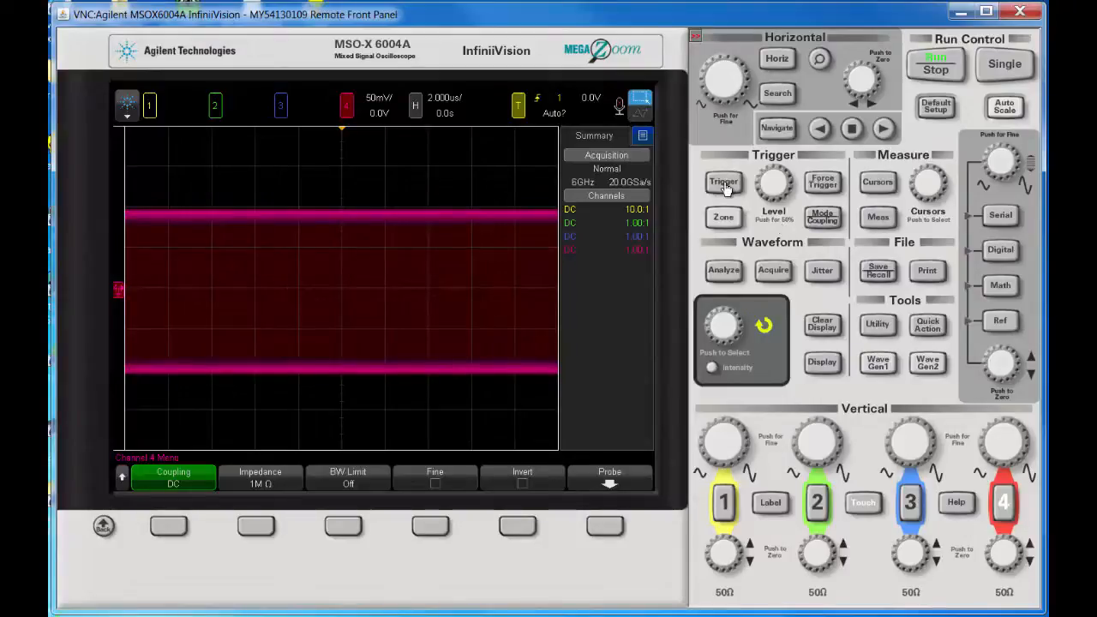
Set the edge trigger source to channel 4 and the trigger level to 29.4 mV
left_click(723, 182)
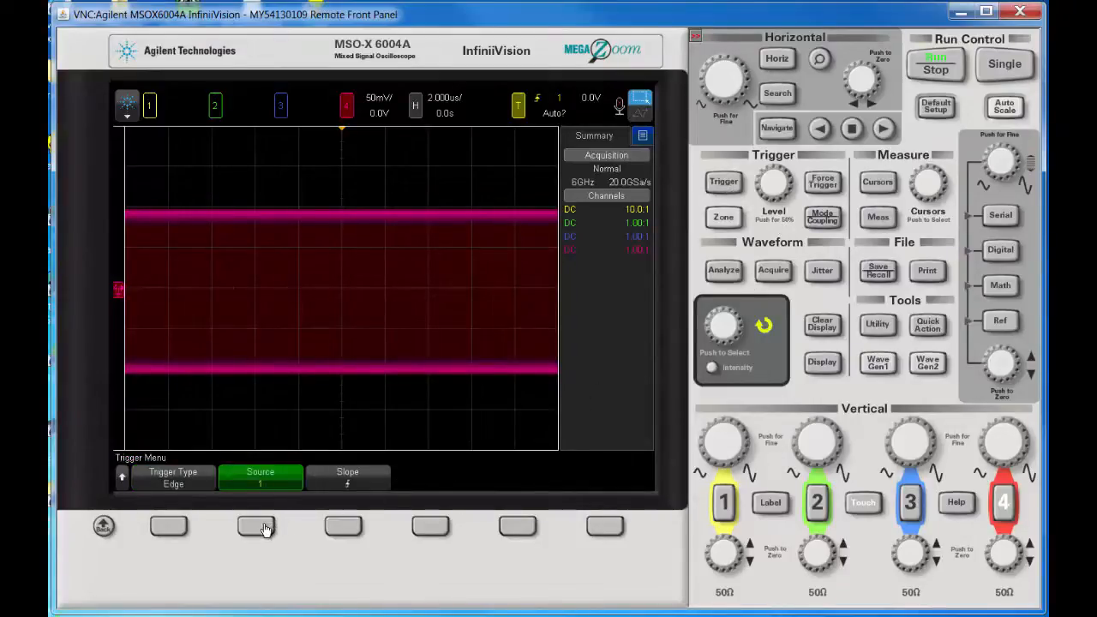
left_click(260, 477)
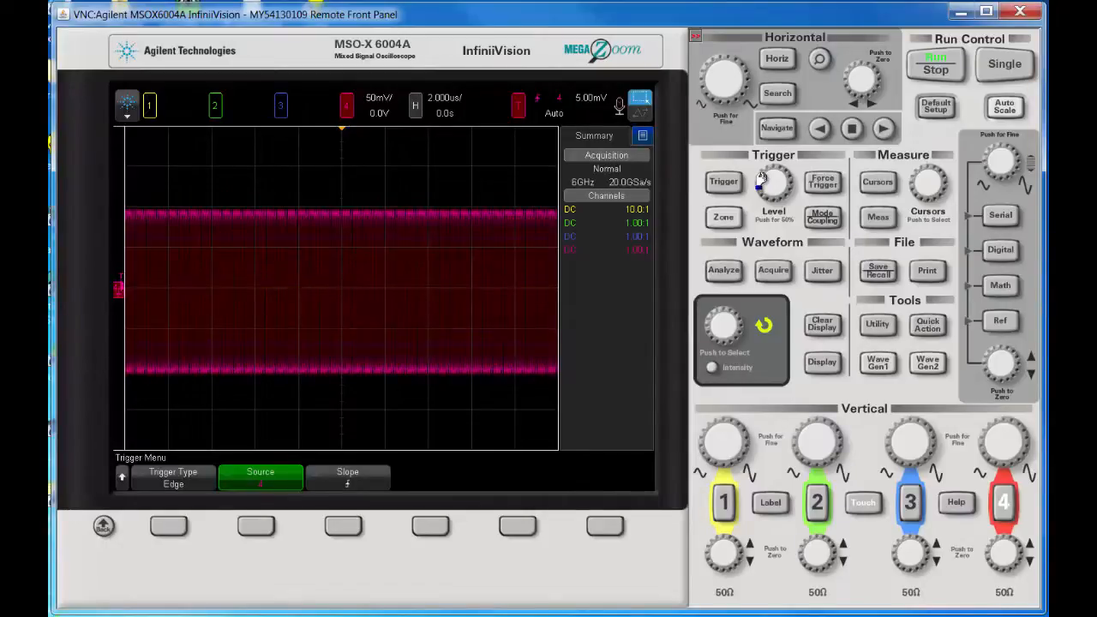
left_click_drag(774, 183, 788, 189)
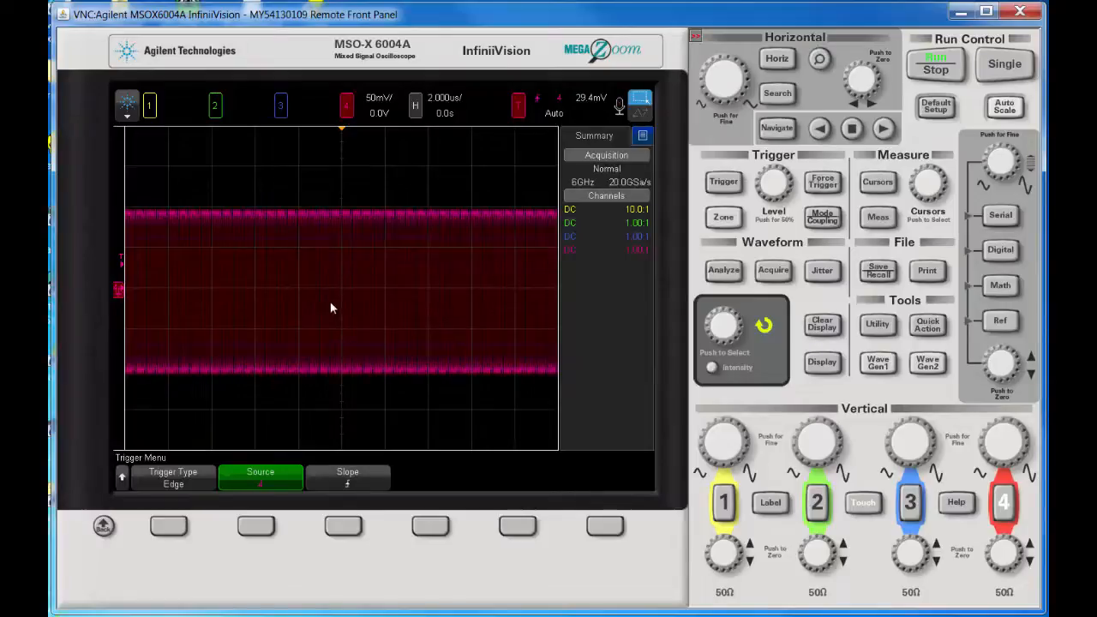
mouse_move(534, 378)
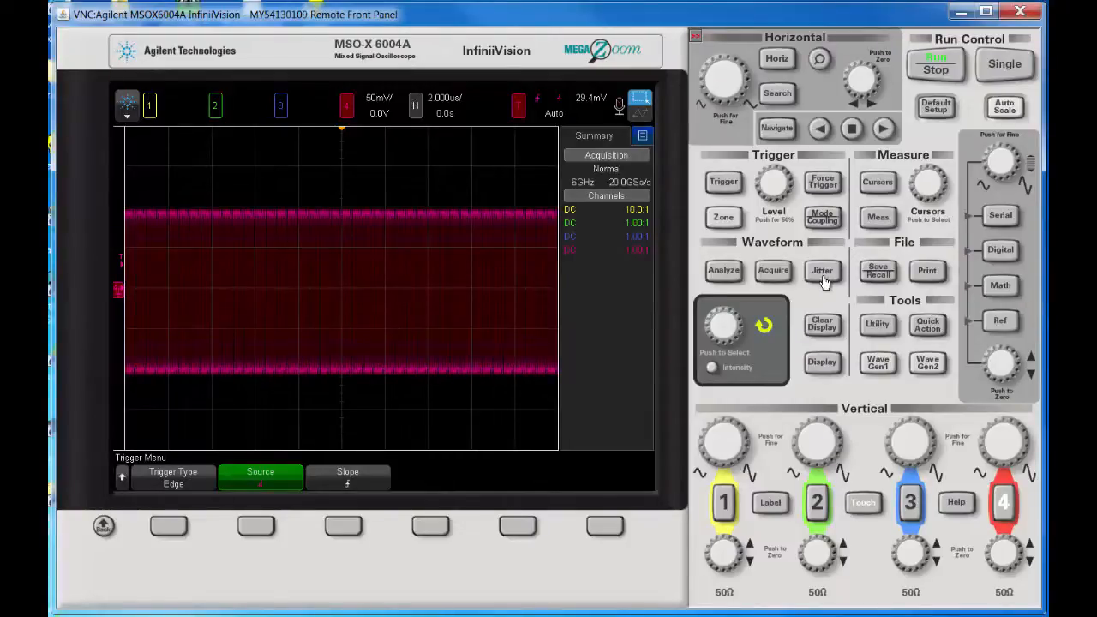
Enable jitter analysis and choose Clock TIE as the measurement type
left_click(821, 270)
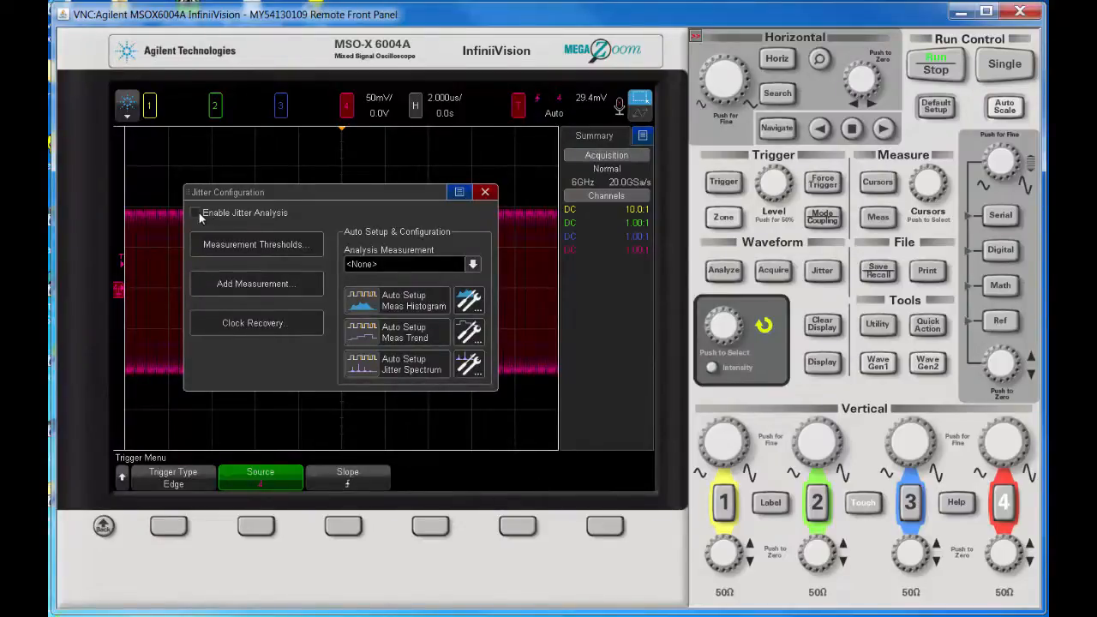
left_click(196, 213)
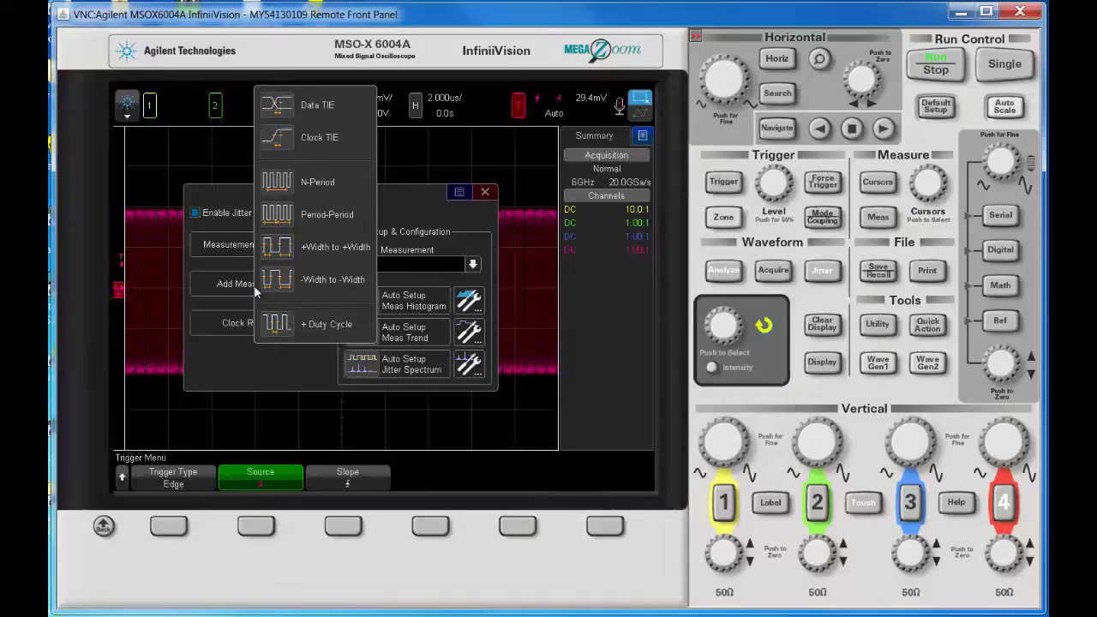
mouse_move(302, 304)
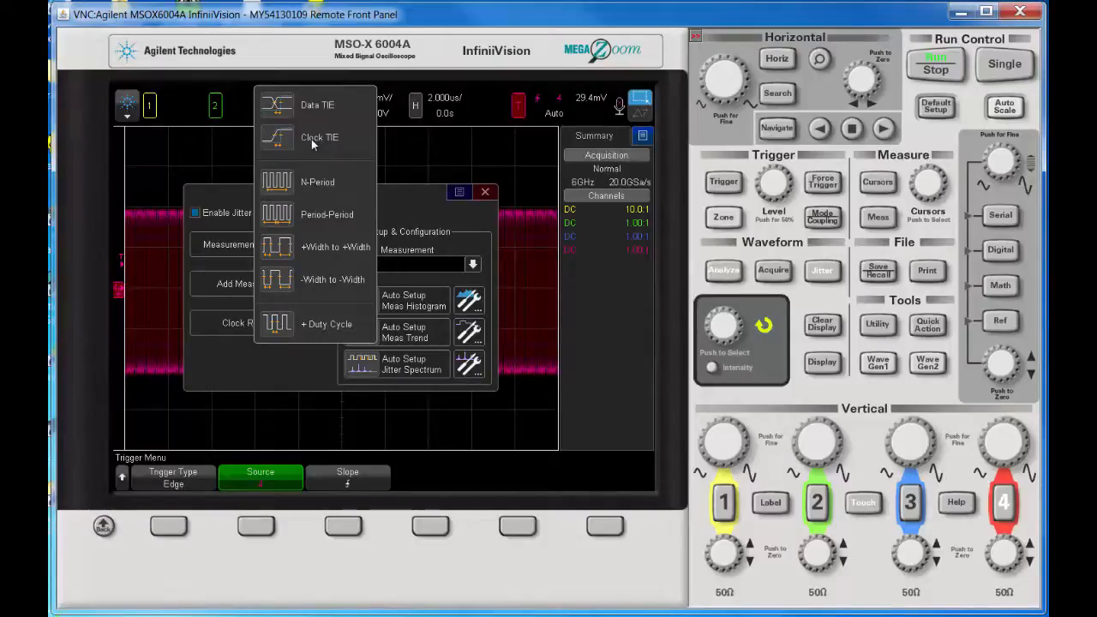
left_click(319, 137)
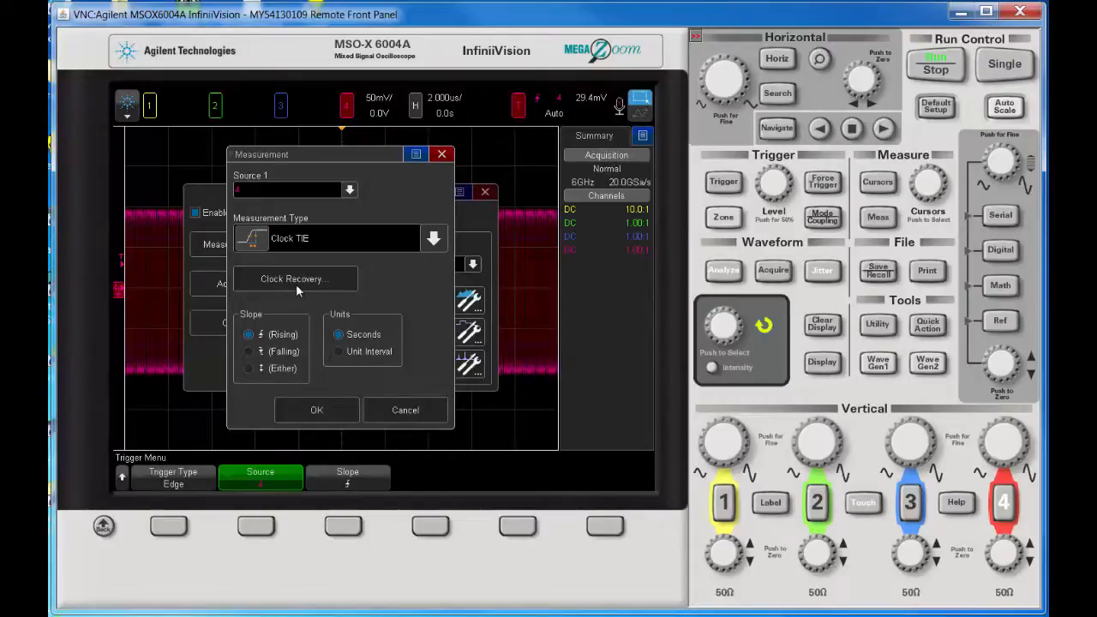
Set clock recovery to Semi Automatic at 30 Mb/s and add the Clock TIE(4) measurement
left_click(294, 278)
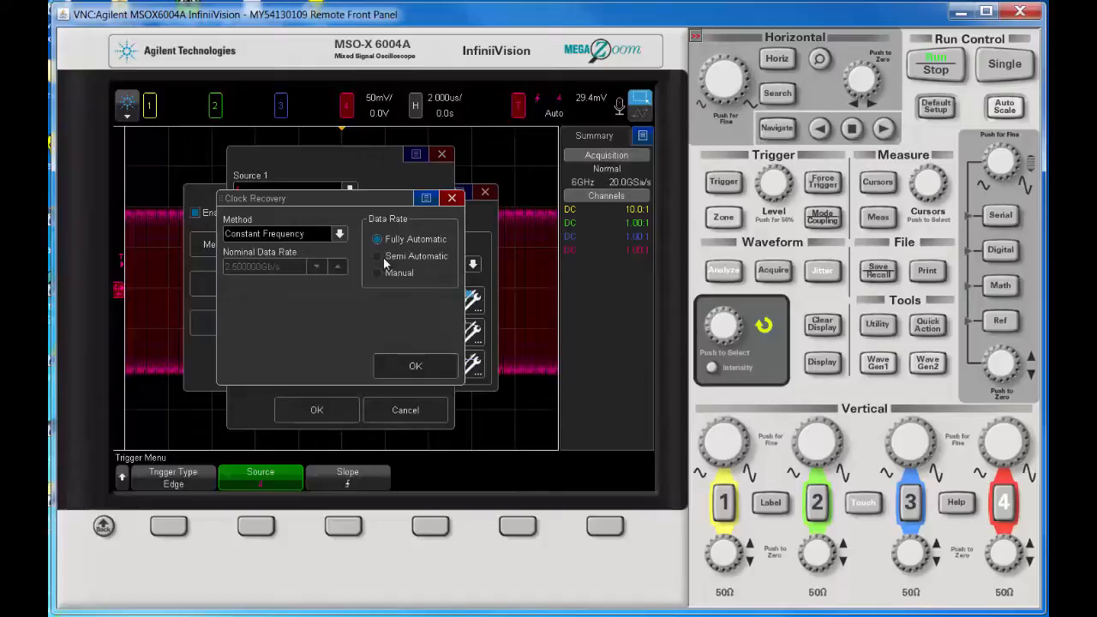
left_click(377, 255)
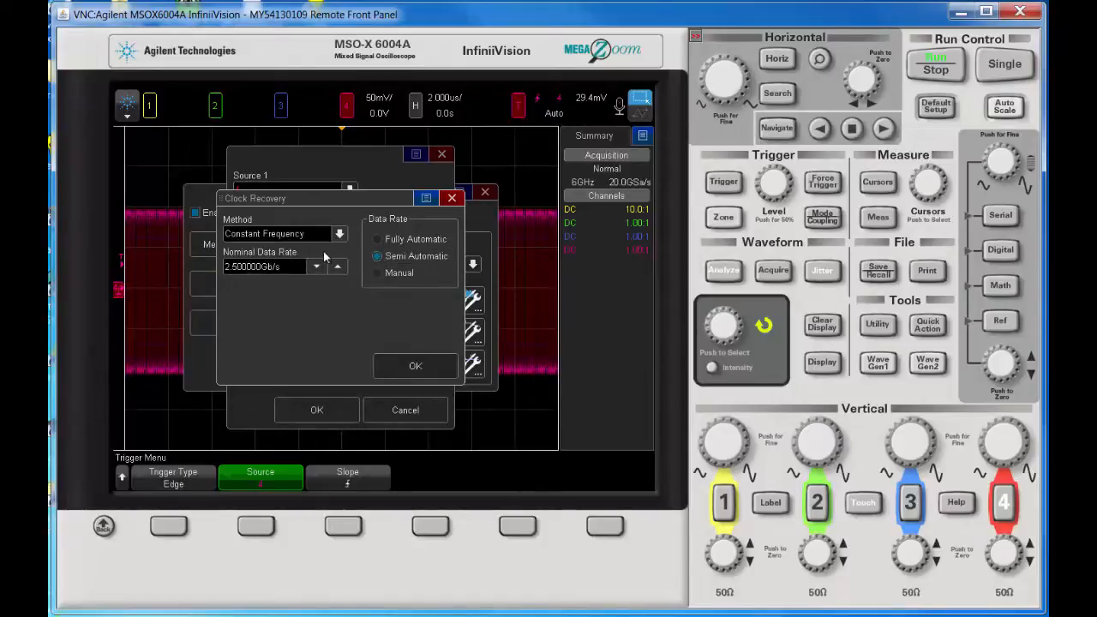
mouse_move(268, 242)
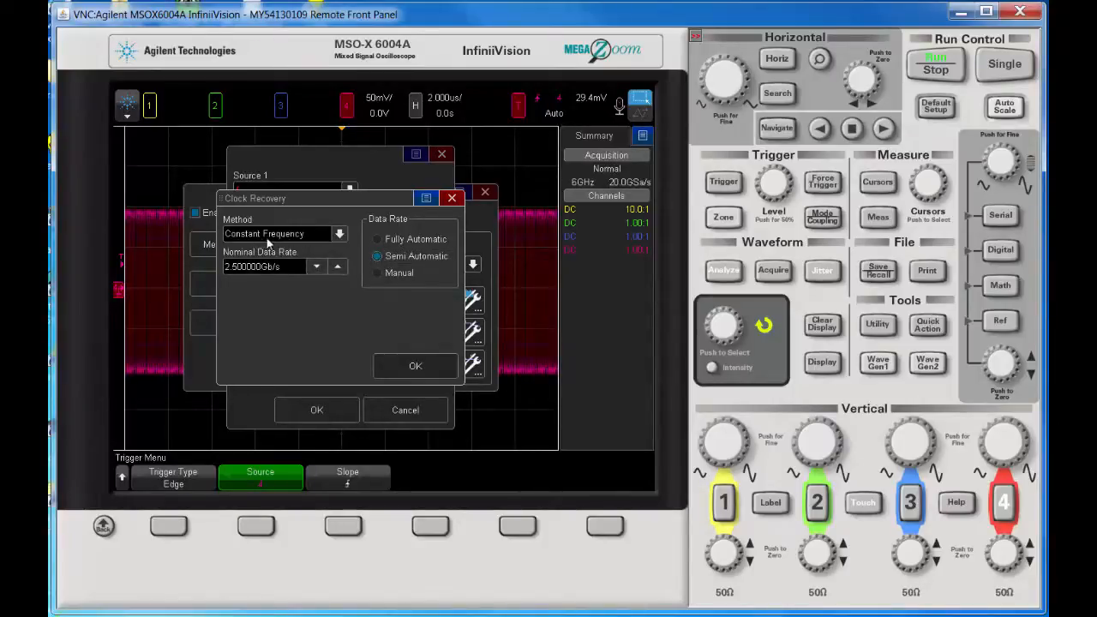
mouse_move(270, 239)
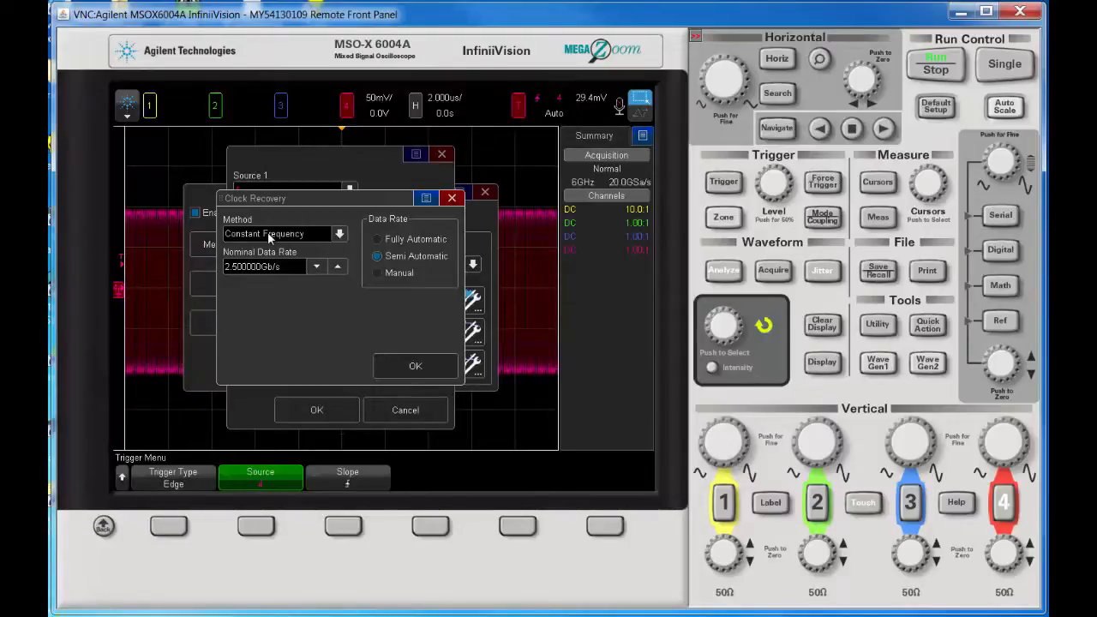
left_click(264, 267)
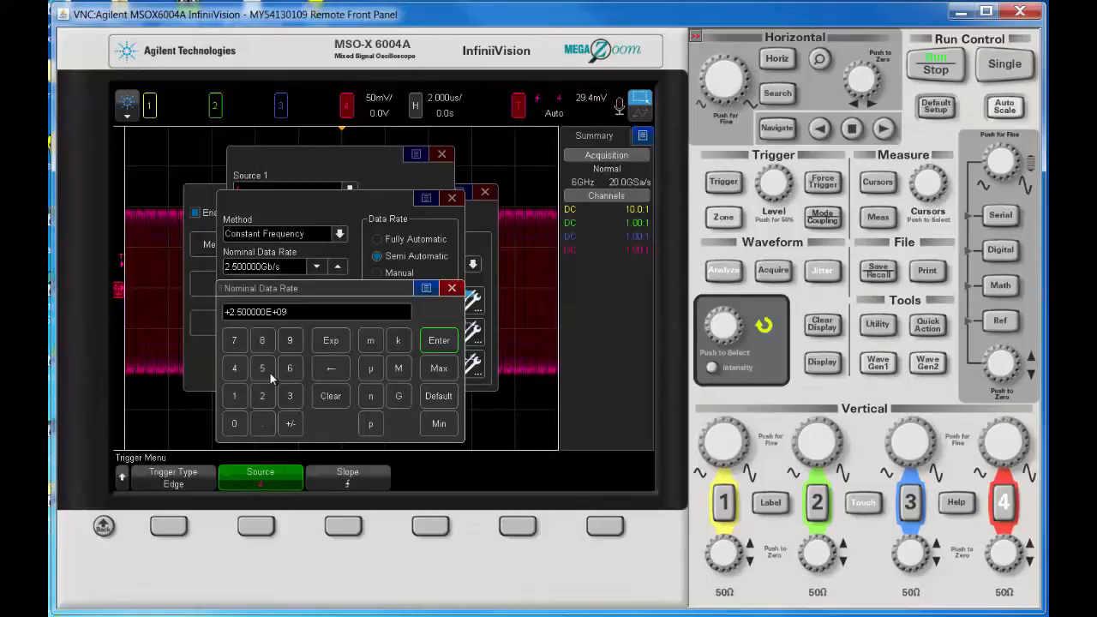
left_click(438, 340)
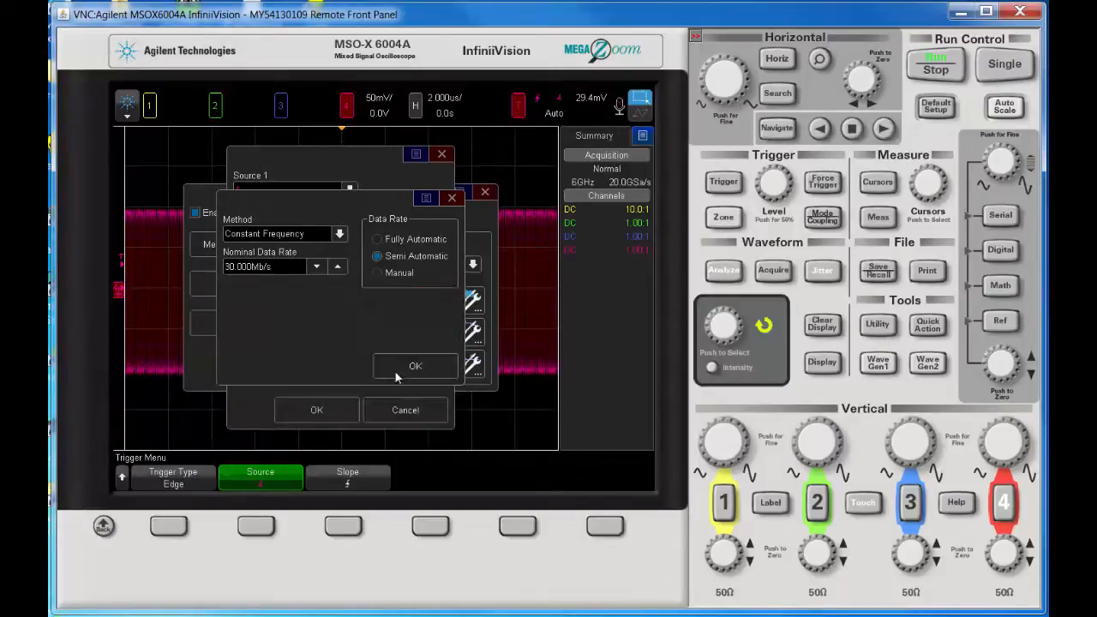
mouse_move(317, 347)
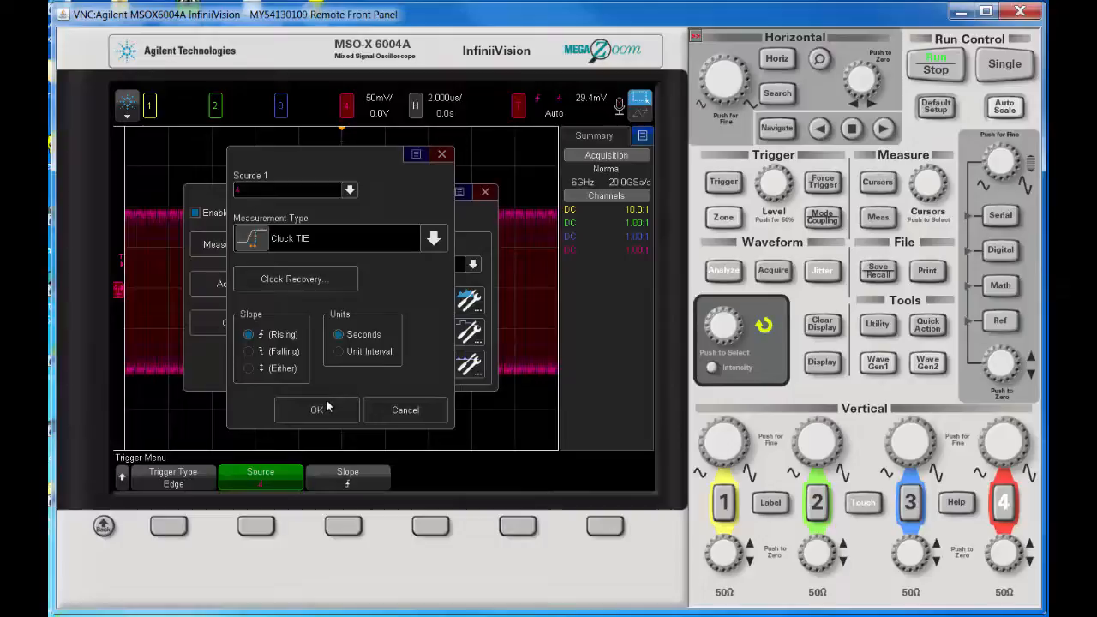
left_click(316, 409)
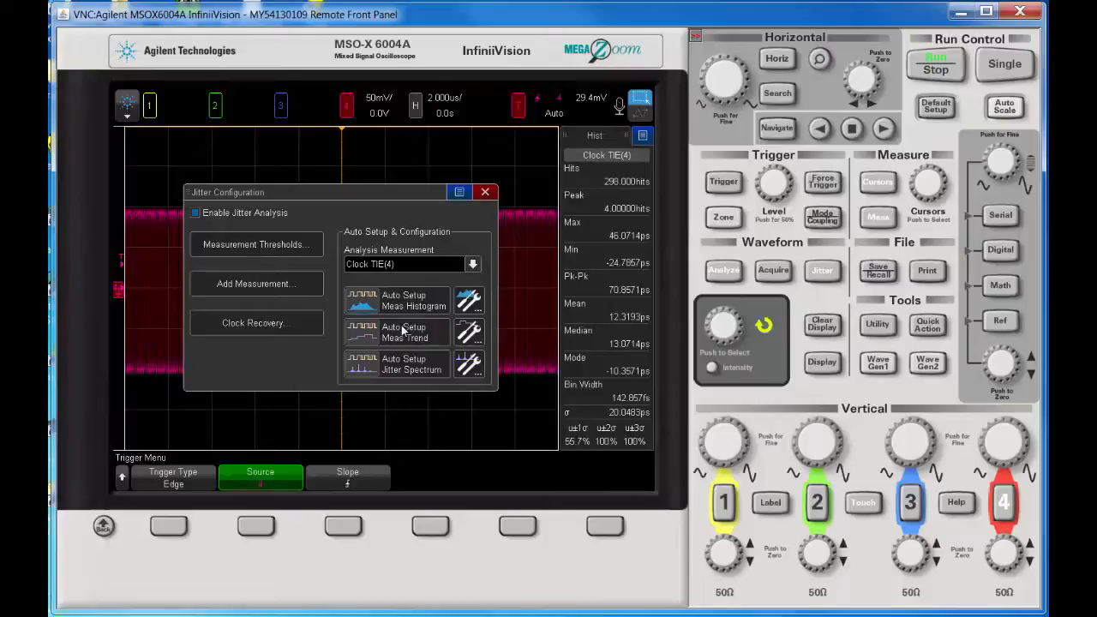
Run Auto Setup Meas Trend for Clock TIE(4), then close Jitter Configuration
left_click(404, 332)
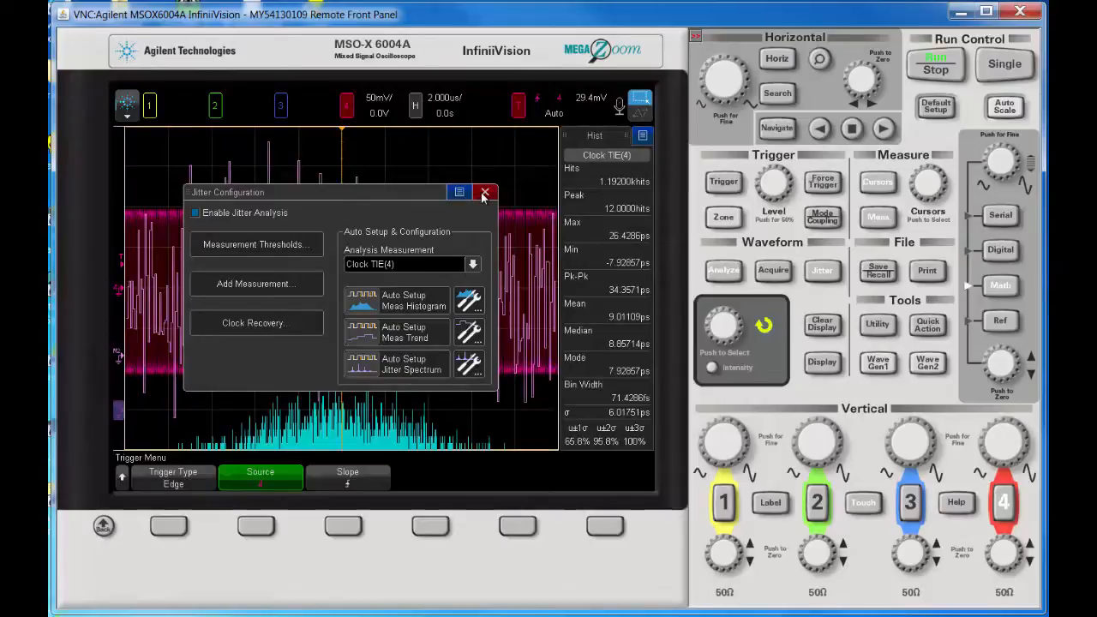
left_click(486, 192)
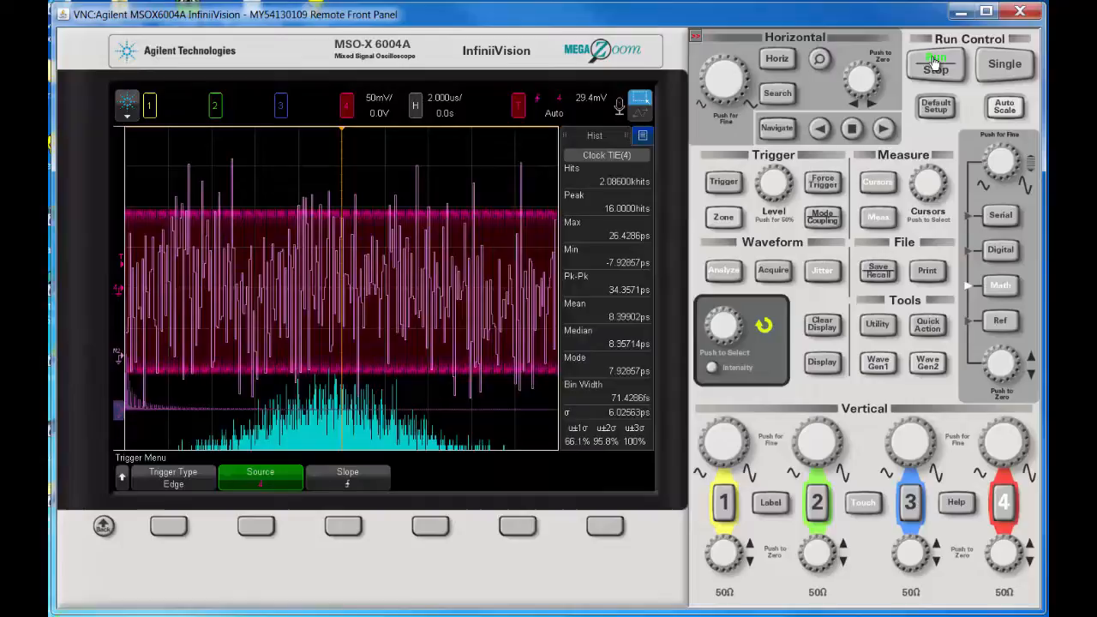
Stop acquisition to freeze the TIE data and bring up the Math settings
left_click(935, 63)
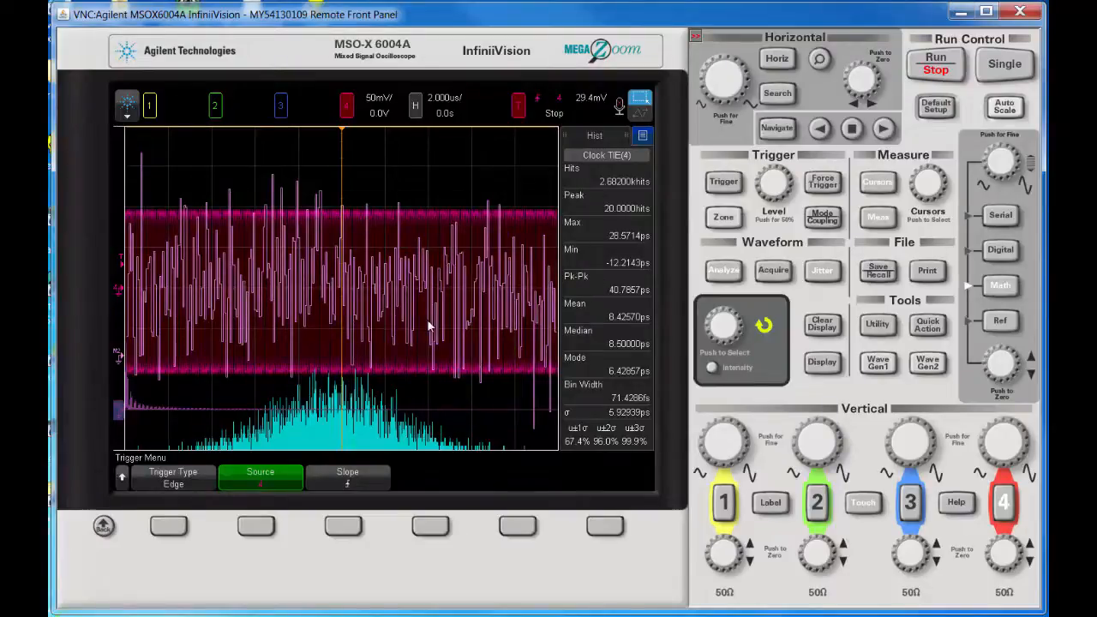
mouse_move(177, 279)
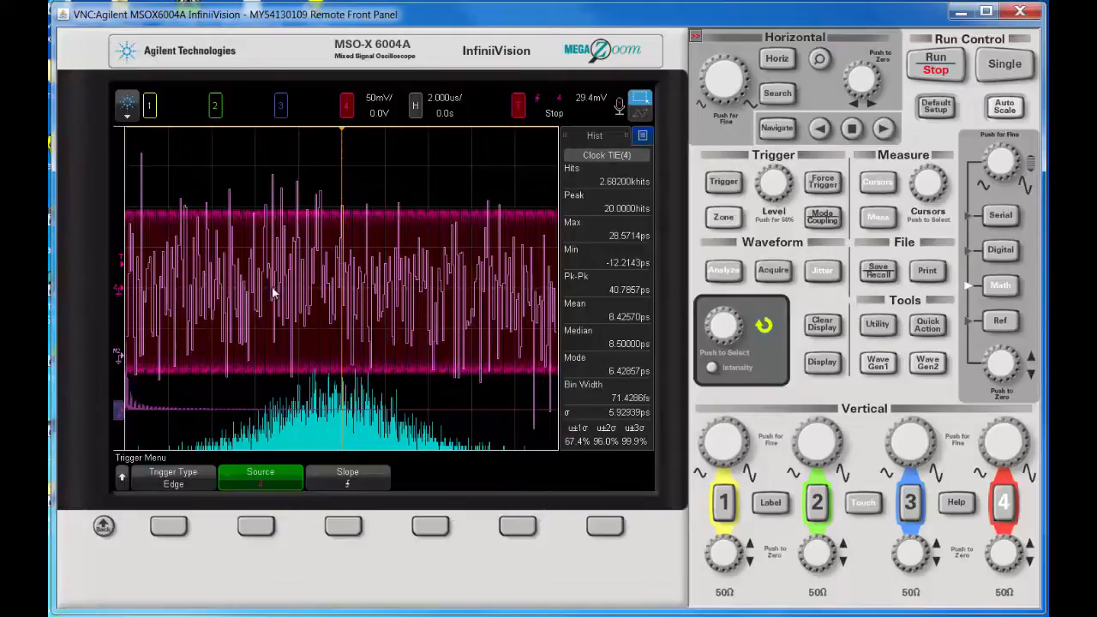
mouse_move(309, 300)
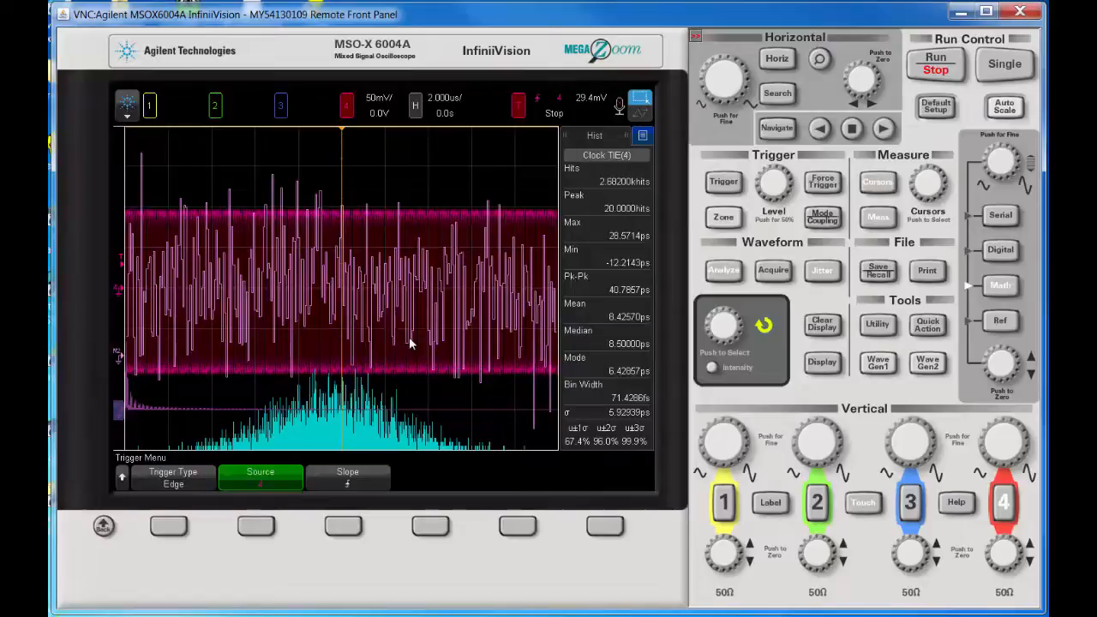
mouse_move(1003, 292)
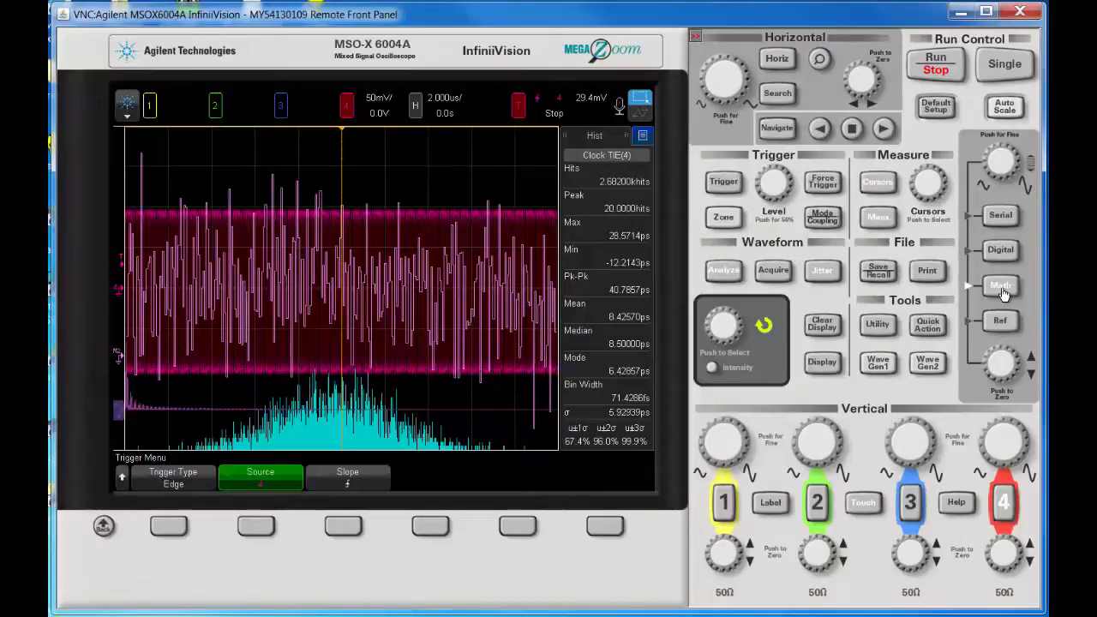
left_click(1001, 285)
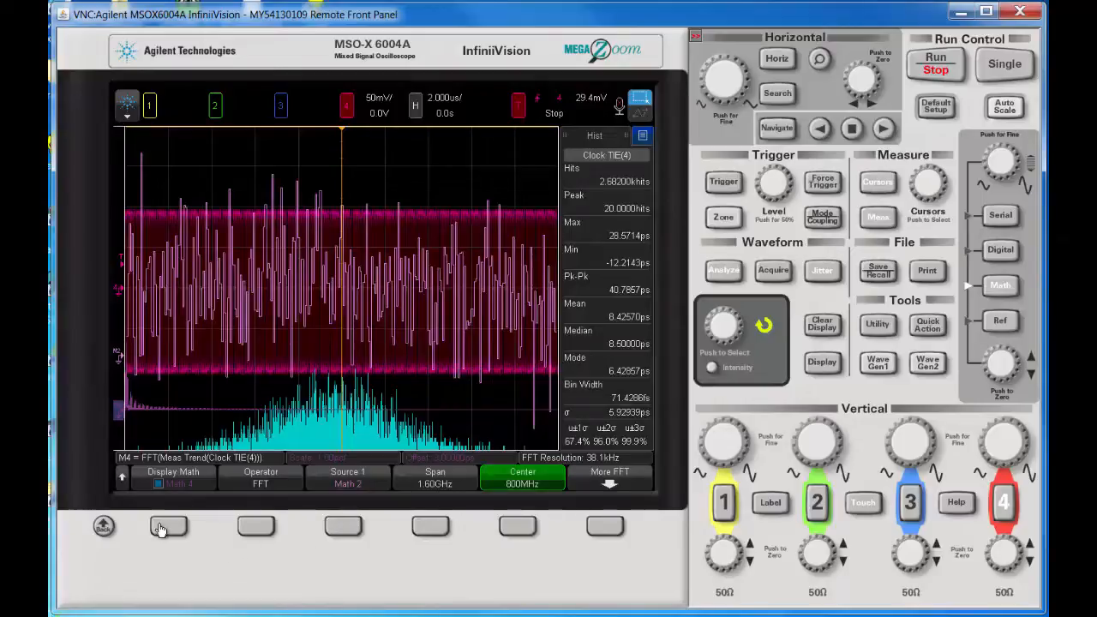
Select Math 2: Trend(Clock TIE(4)) and adjust its vertical scale
left_click(174, 475)
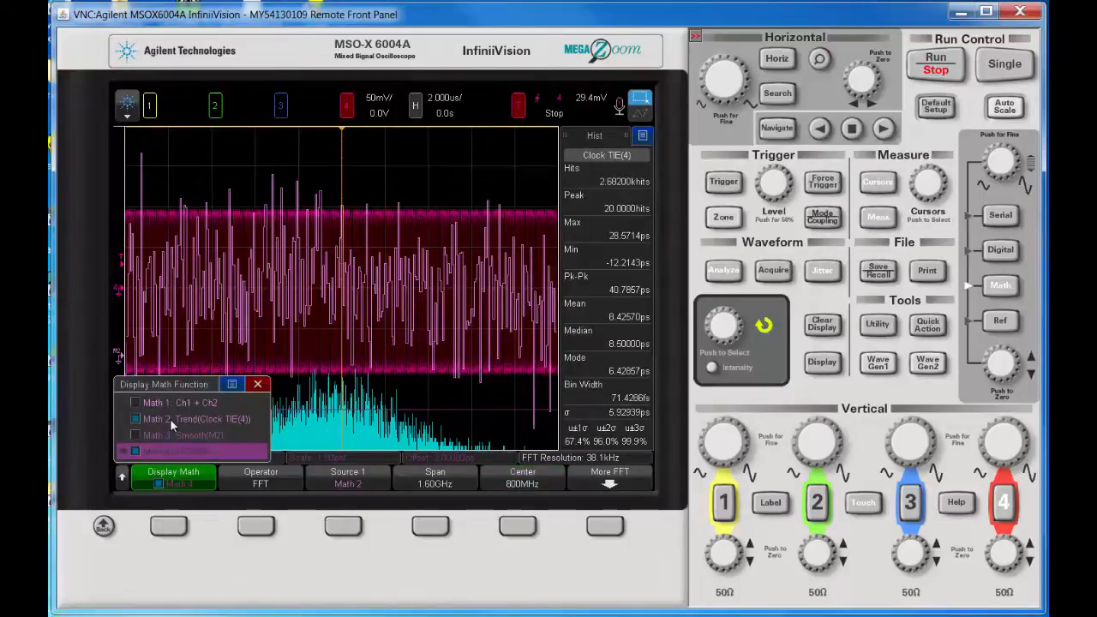
left_click(194, 418)
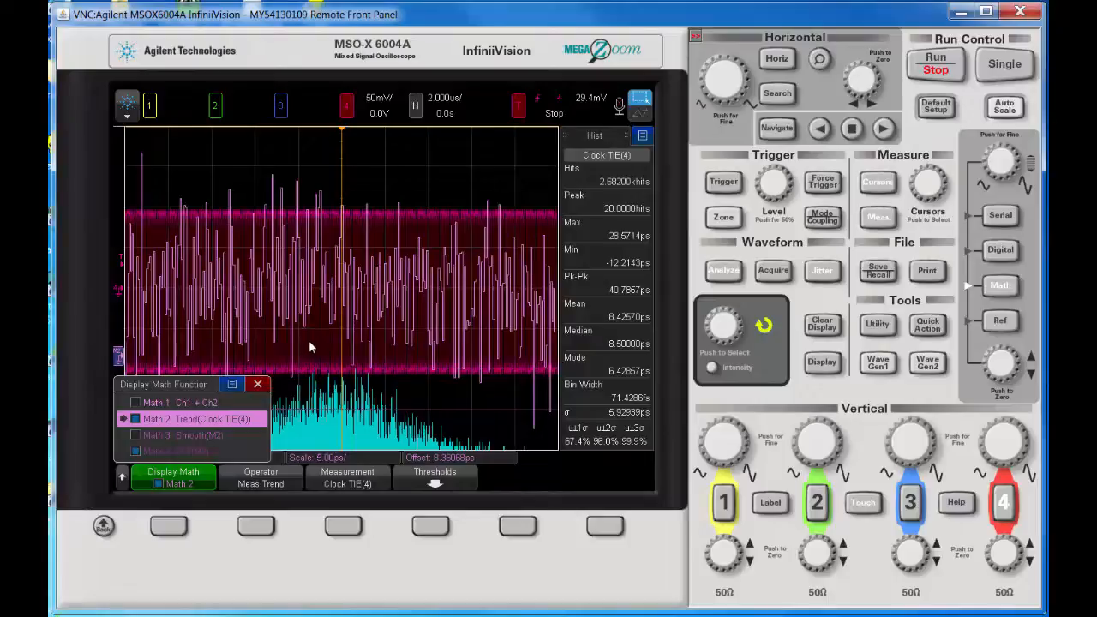
mouse_move(323, 330)
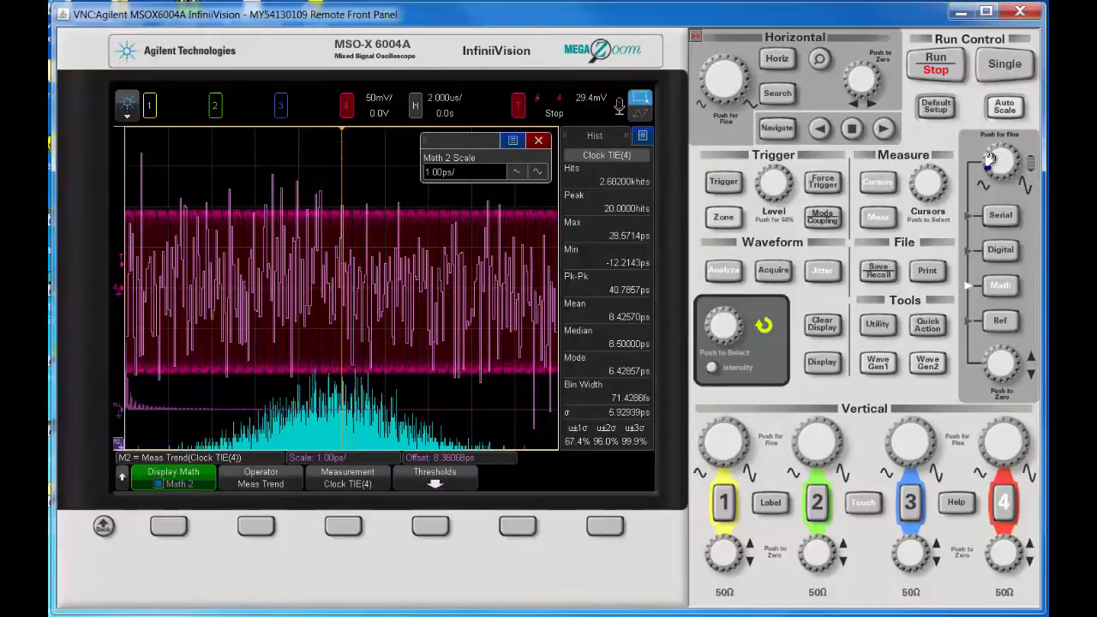
left_click(1003, 163)
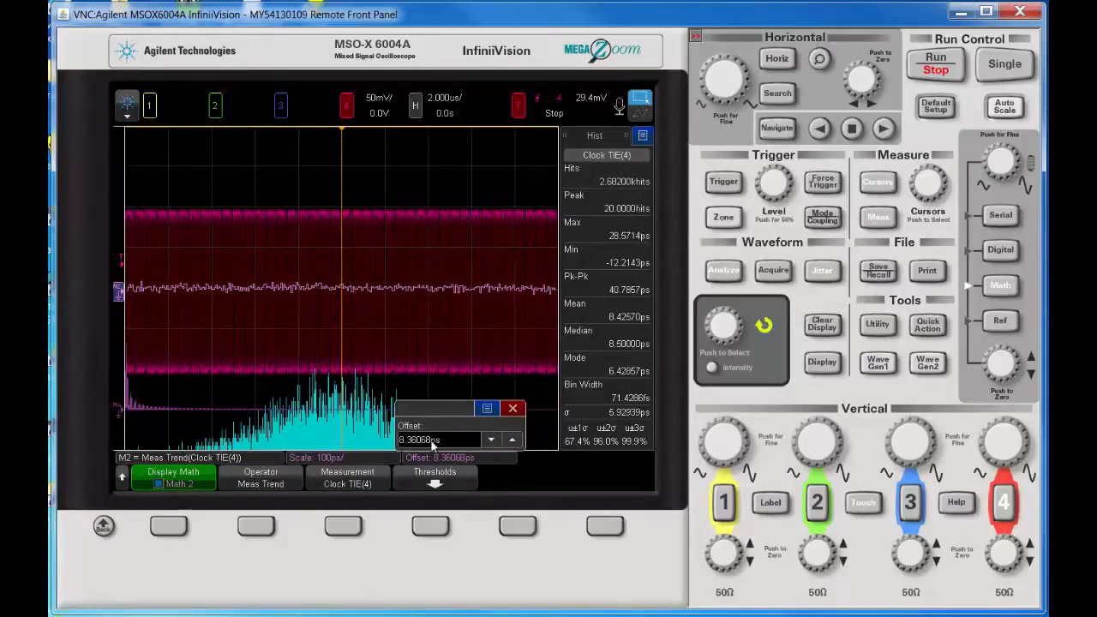
Enter -256 ps as the Math 2 Clock TIE trend offset
left_click(439, 440)
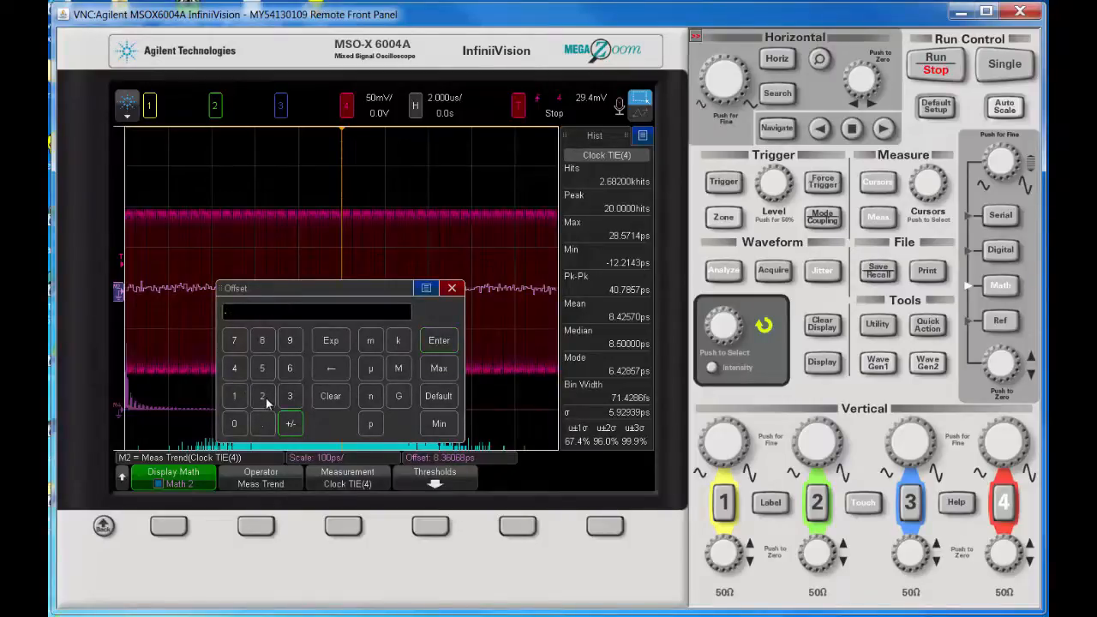
left_click(290, 368)
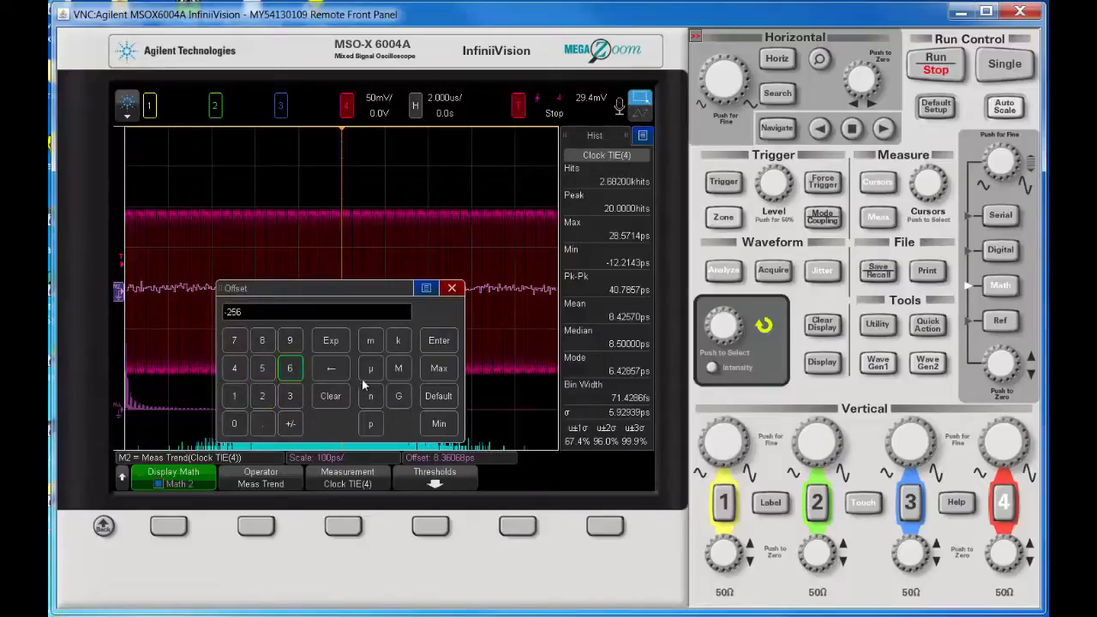
left_click(438, 340)
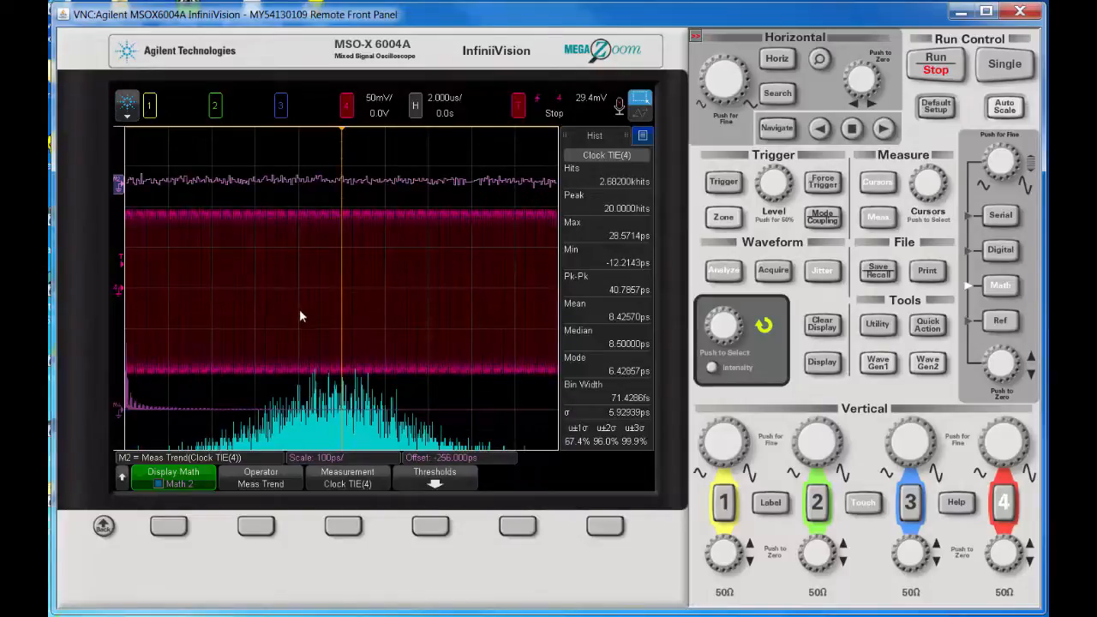
mouse_move(397, 195)
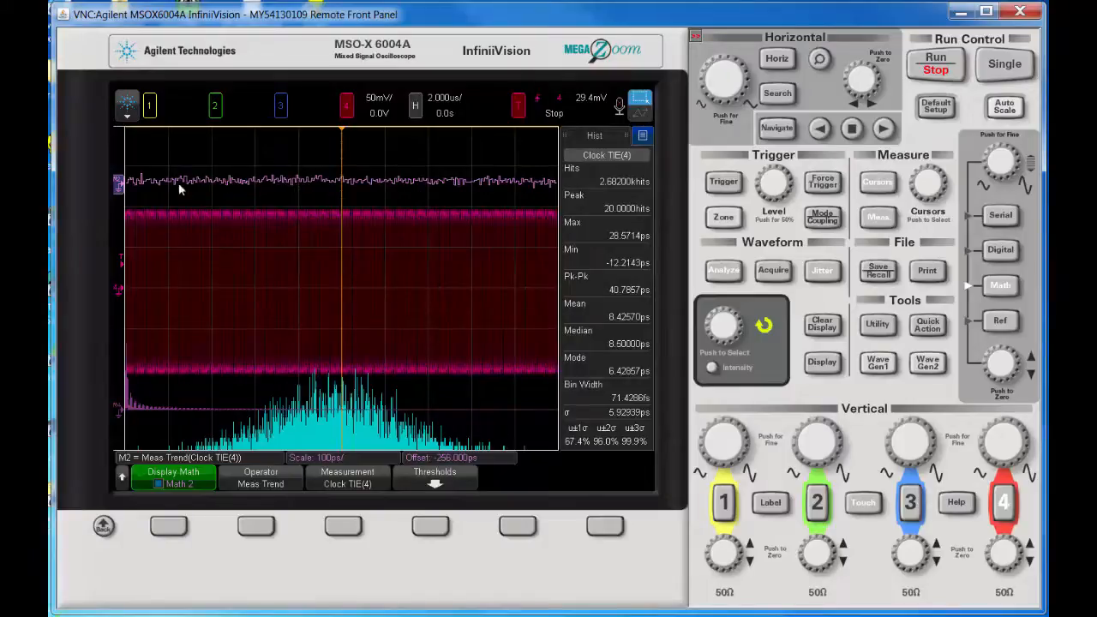
mouse_move(133, 187)
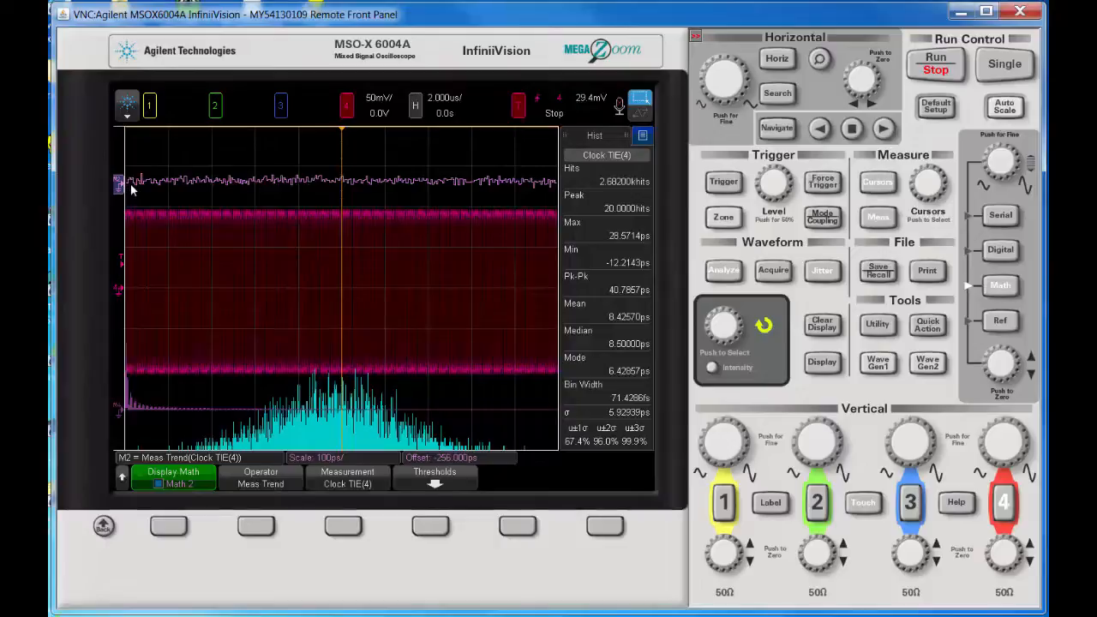
mouse_move(240, 188)
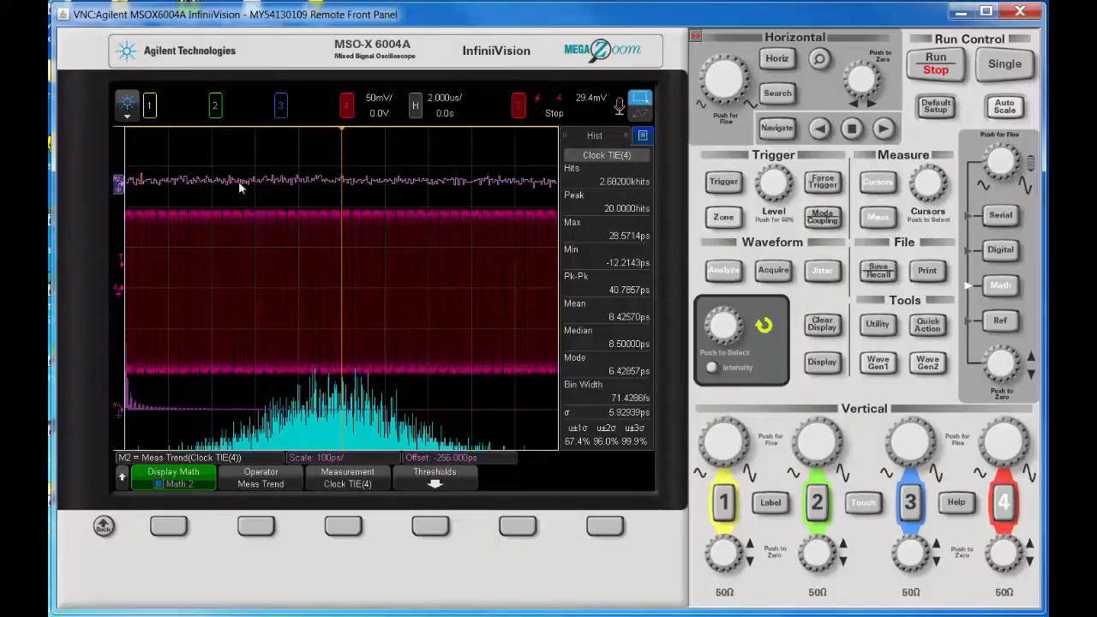
mouse_move(128, 182)
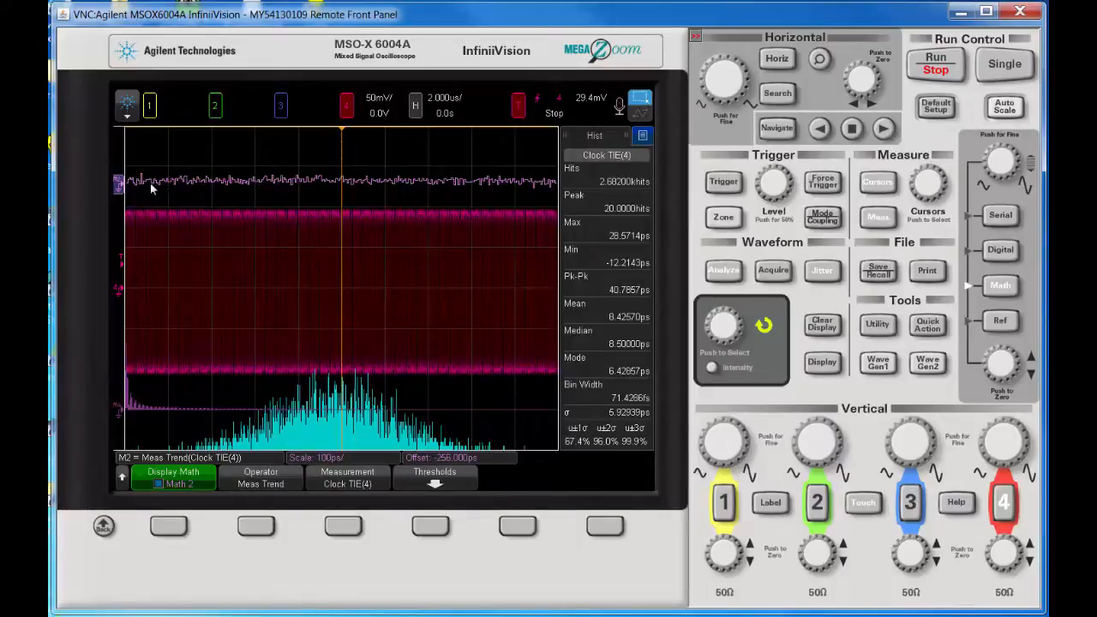
mouse_move(243, 198)
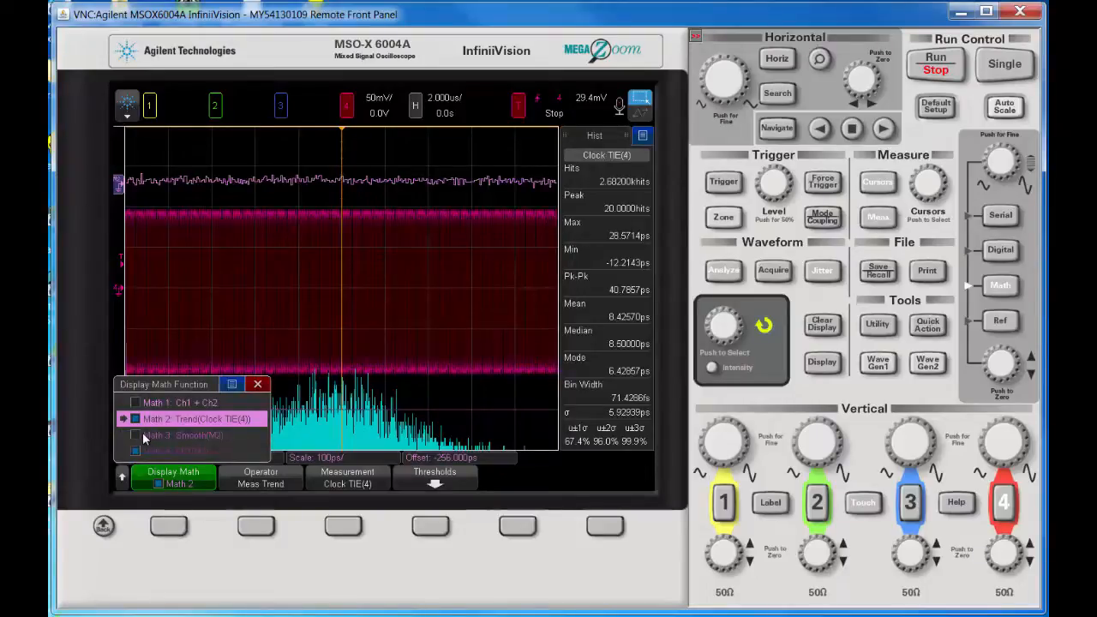
Select Math 3 Smooth(M2) and set its Smoothing Points to 11
left_click(186, 435)
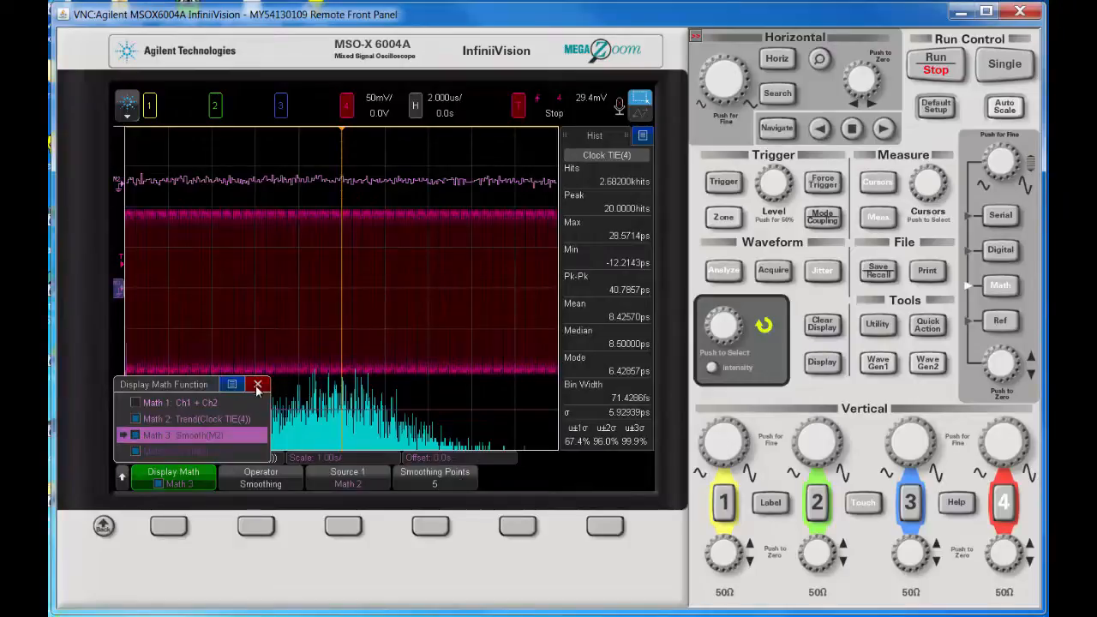
left_click(259, 384)
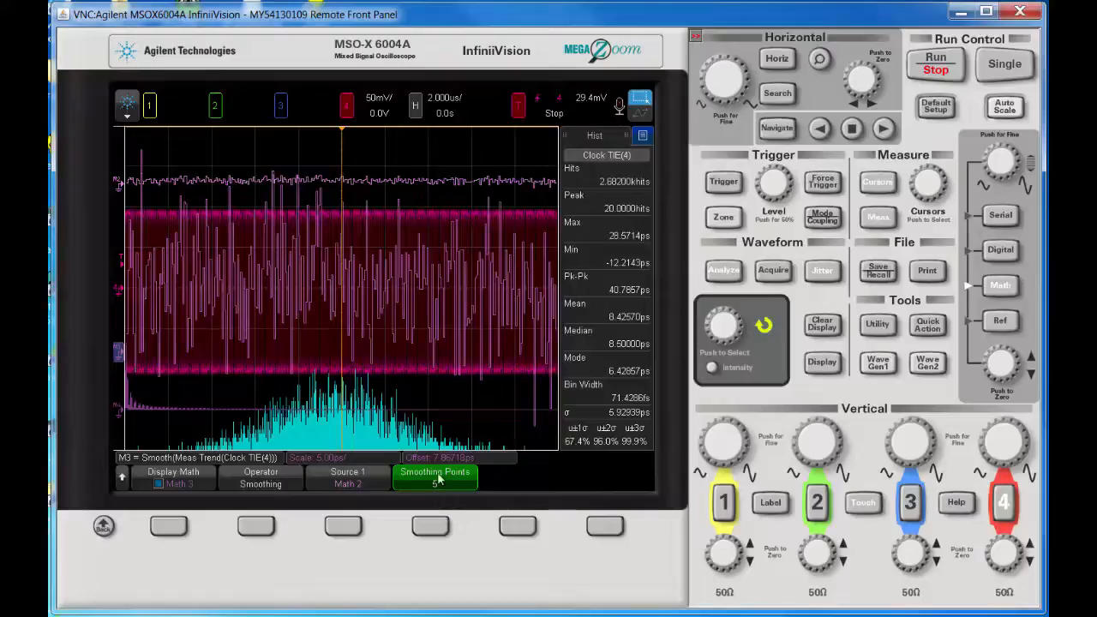
left_click(434, 476)
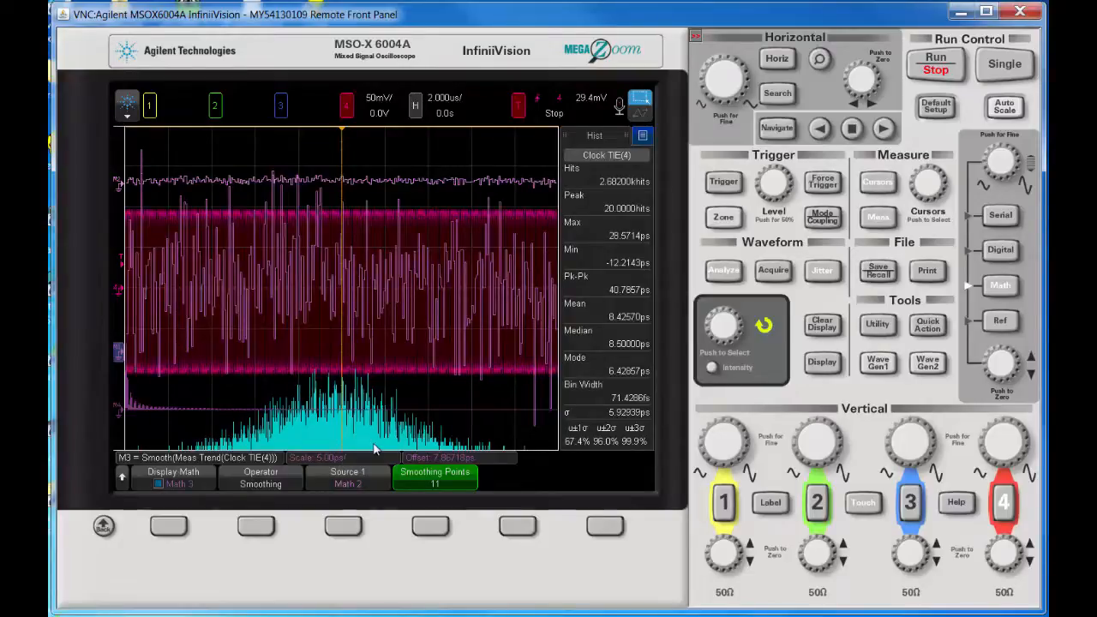
mouse_move(999, 159)
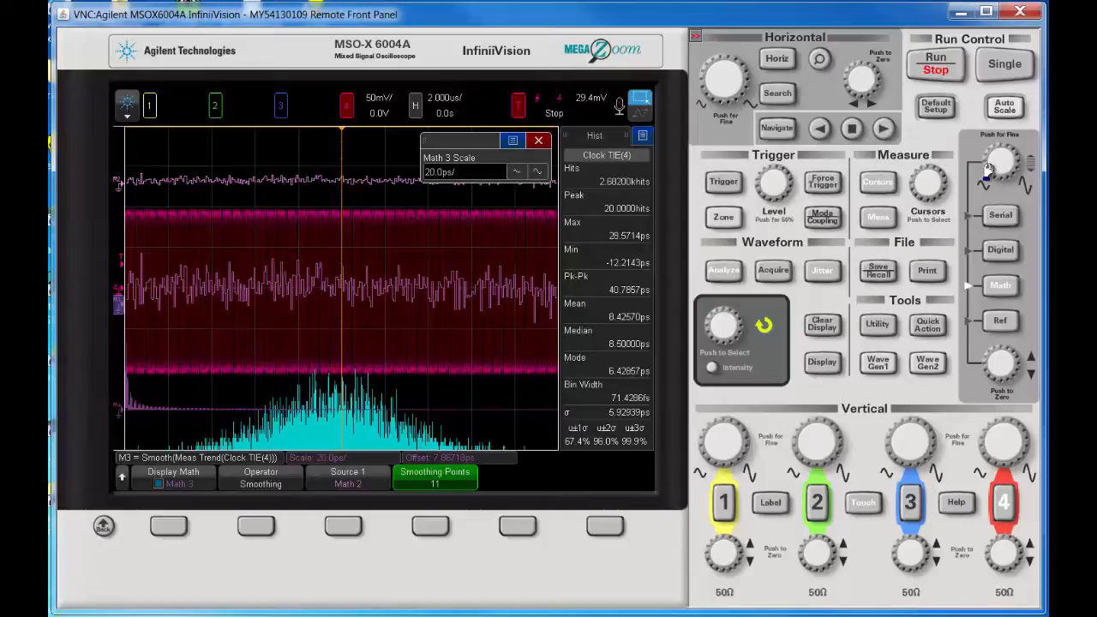
Scale the smoothed trace to 50 ps/div, offset -57 ps, and bring up Math 4 FFT settings
left_click(998, 163)
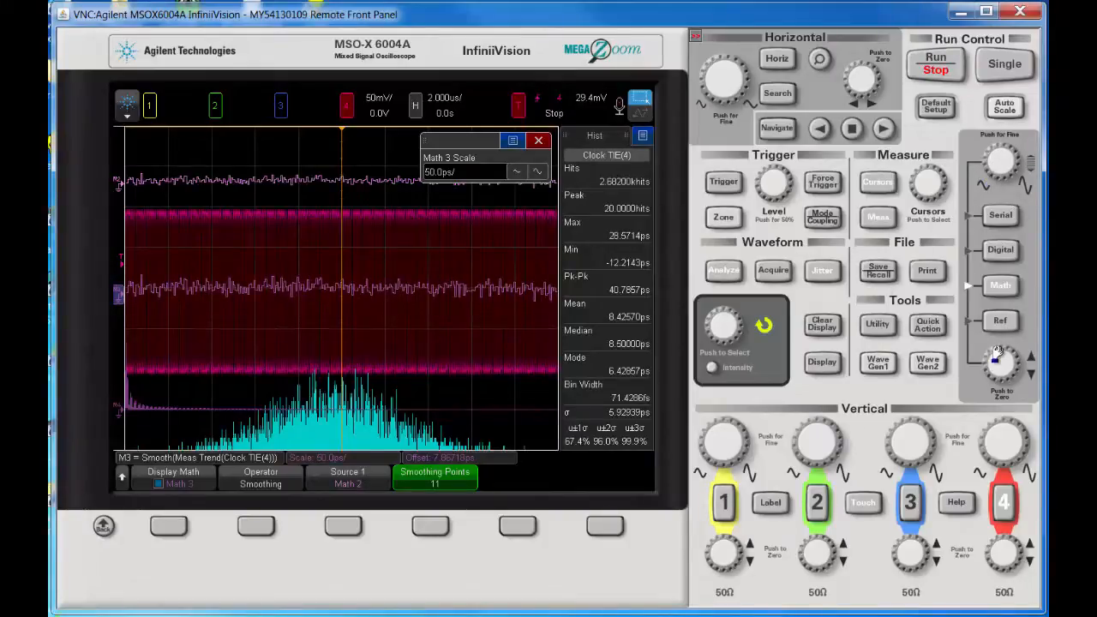
left_click(538, 140)
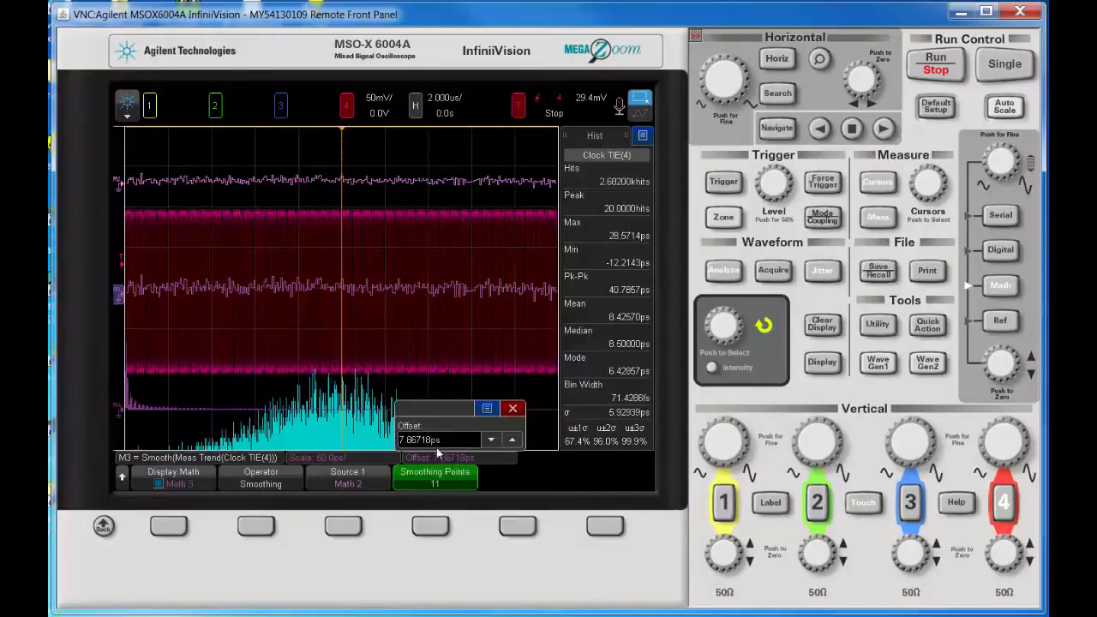
left_click(439, 439)
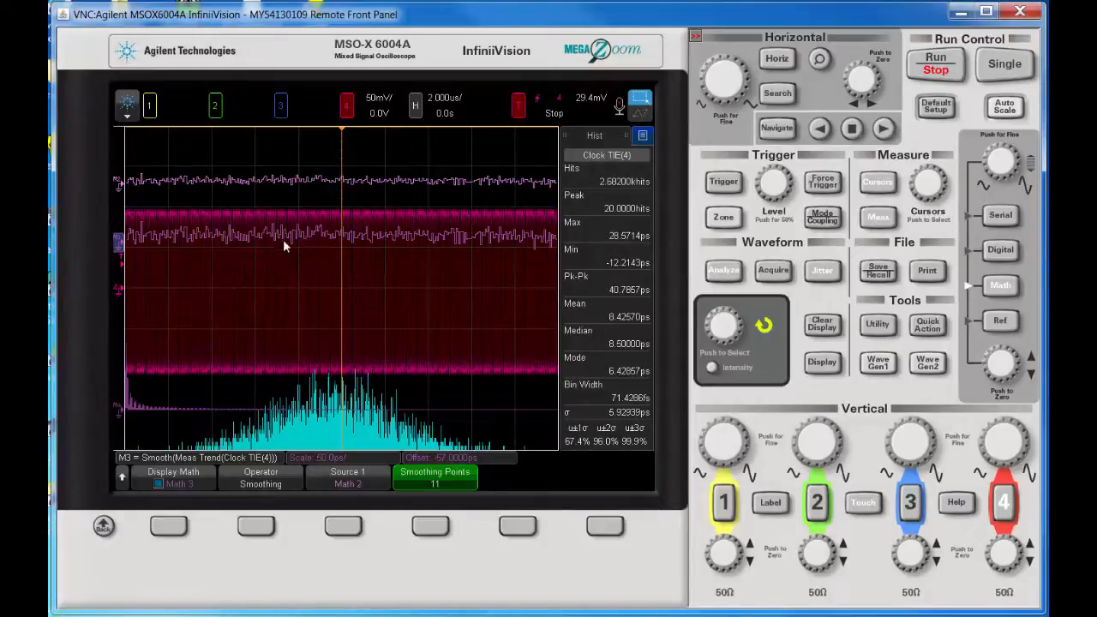
mouse_move(412, 242)
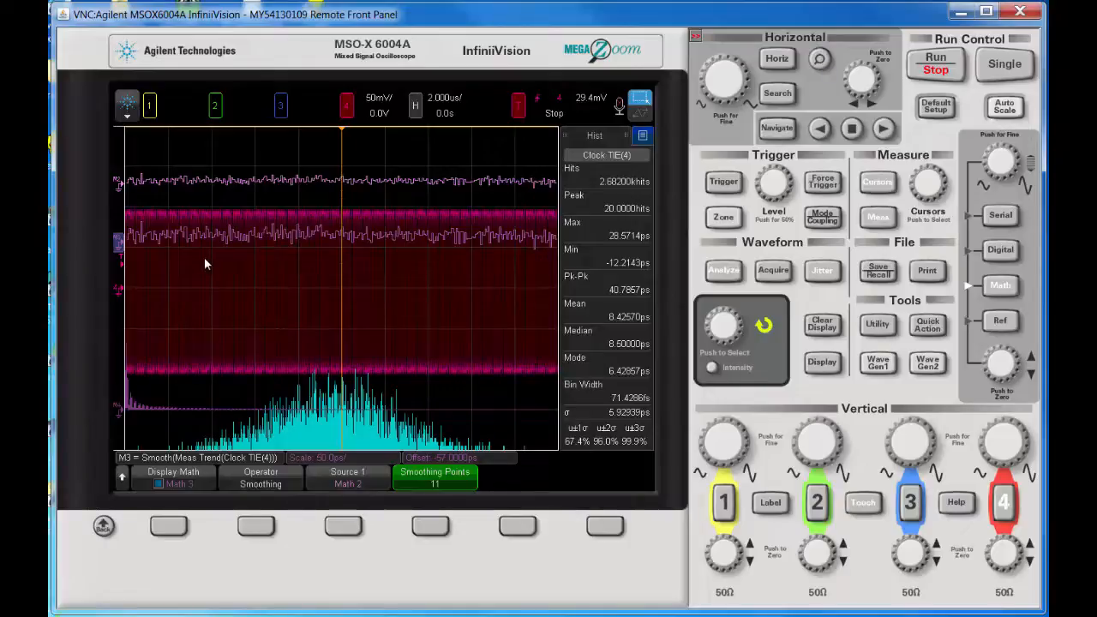
mouse_move(143, 253)
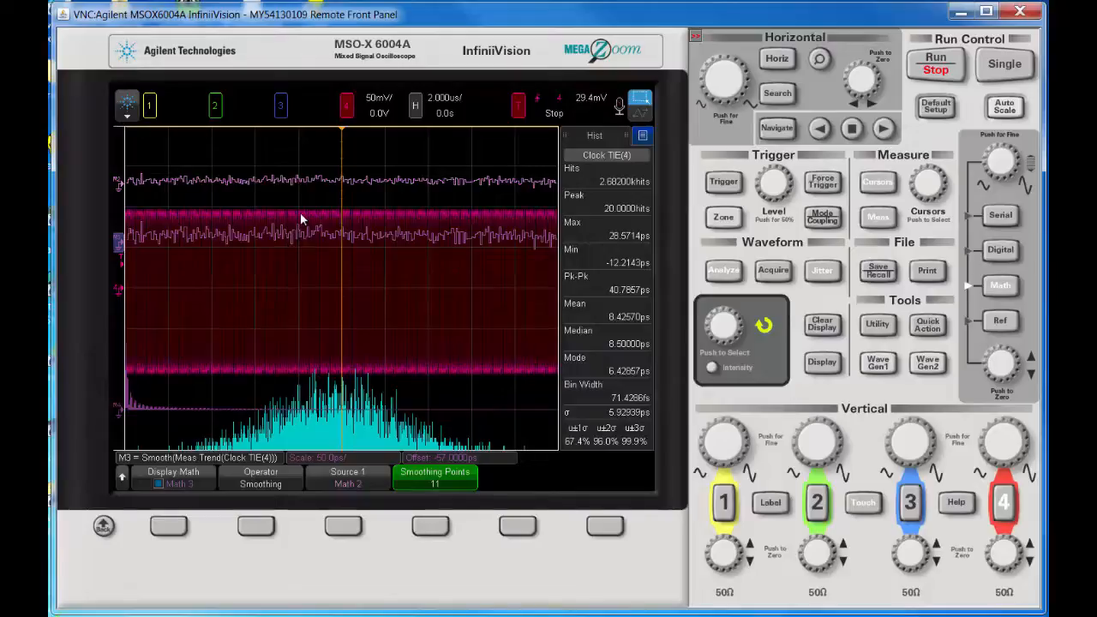
mouse_move(480, 241)
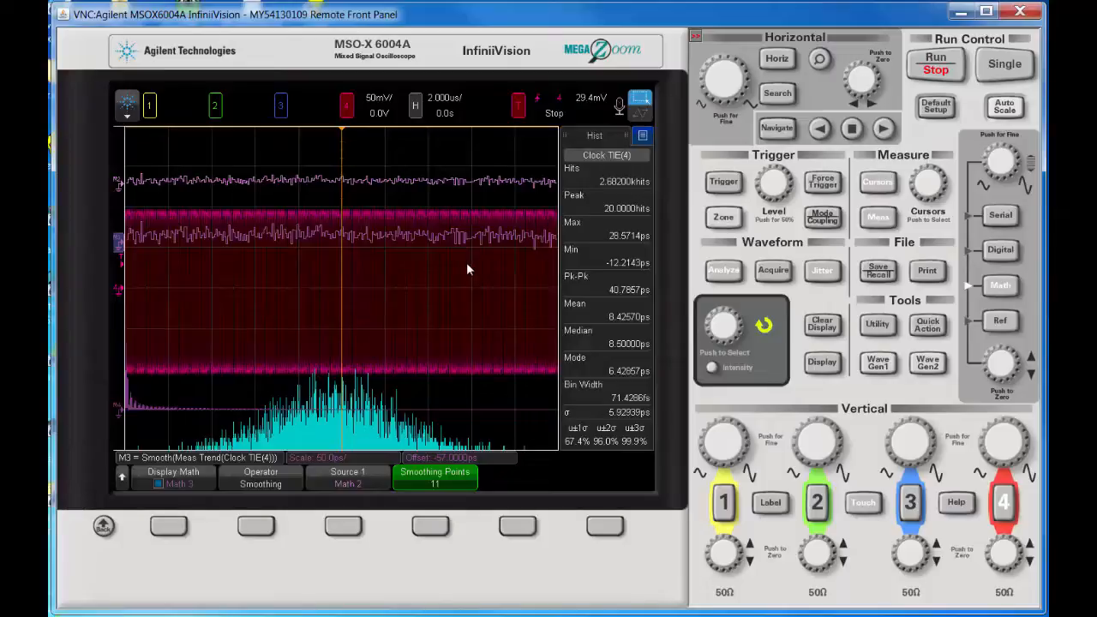
mouse_move(392, 241)
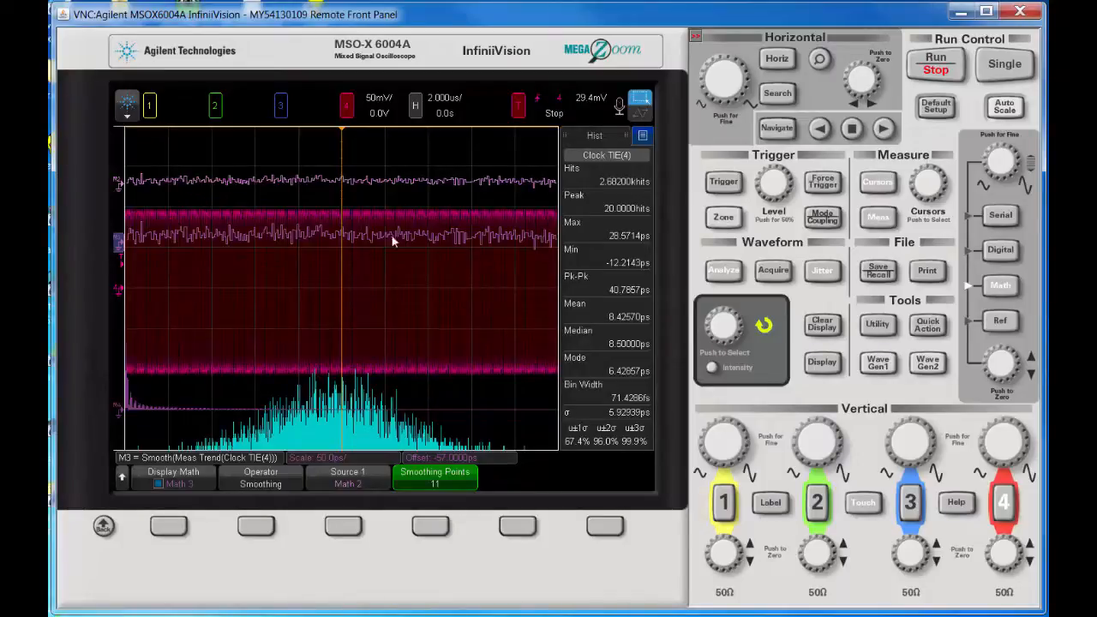
mouse_move(235, 278)
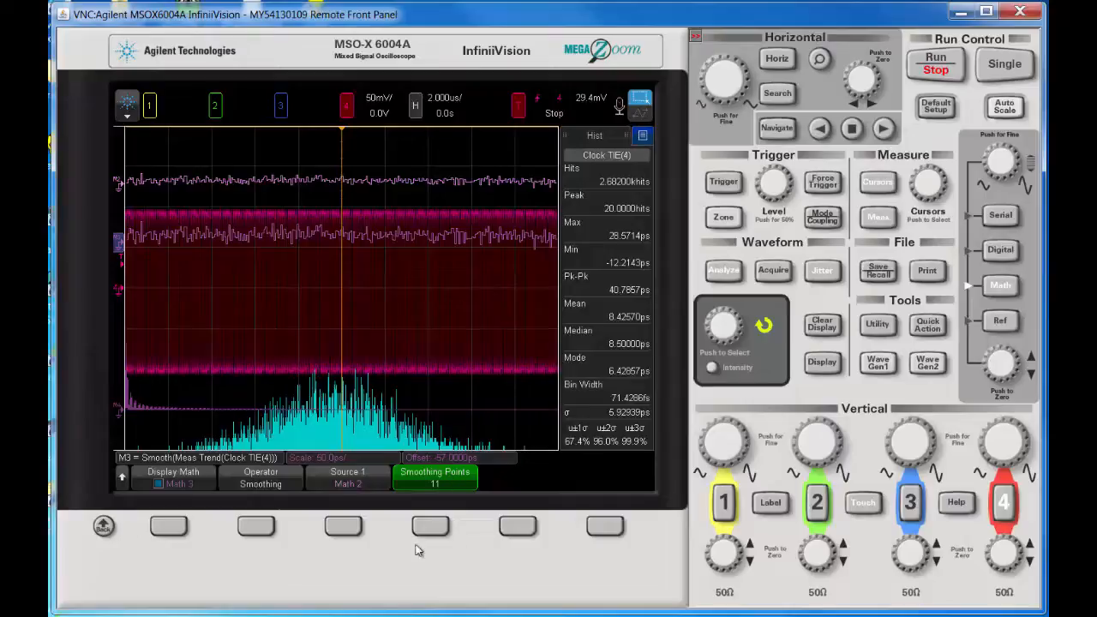
mouse_move(194, 515)
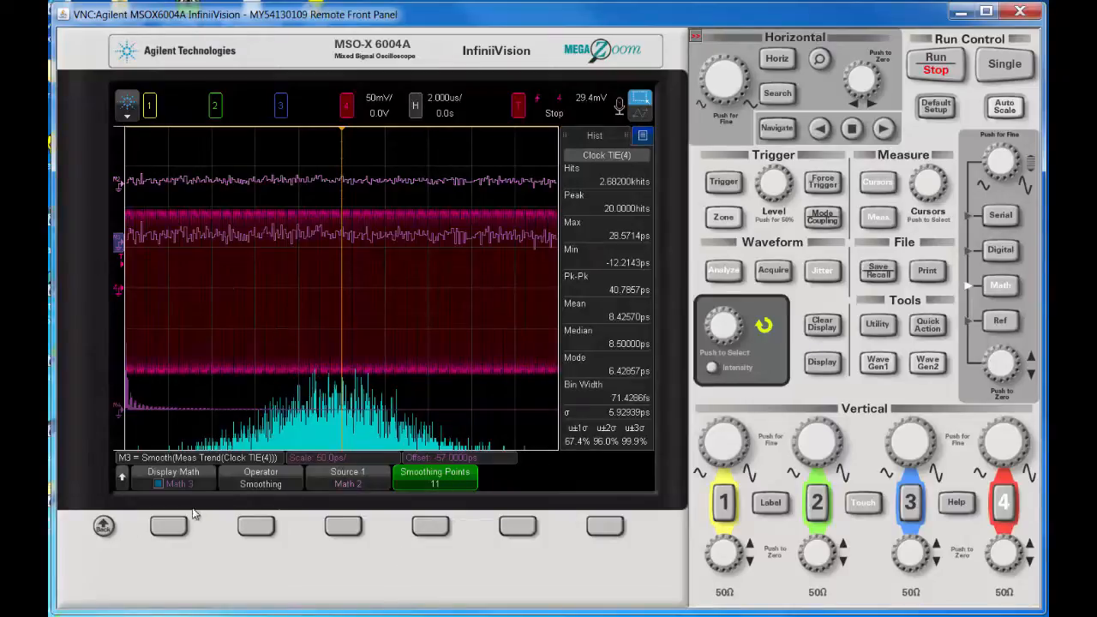
left_click(173, 477)
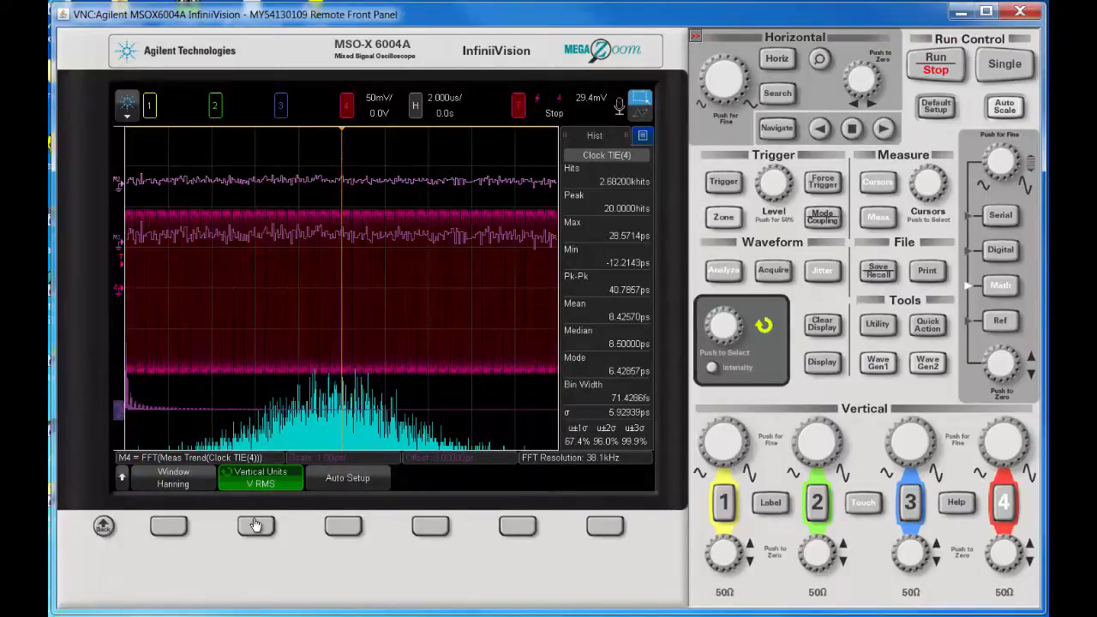
Set the Math 4 FFT vertical units to decibels and the span to 100 MHz
left_click(259, 477)
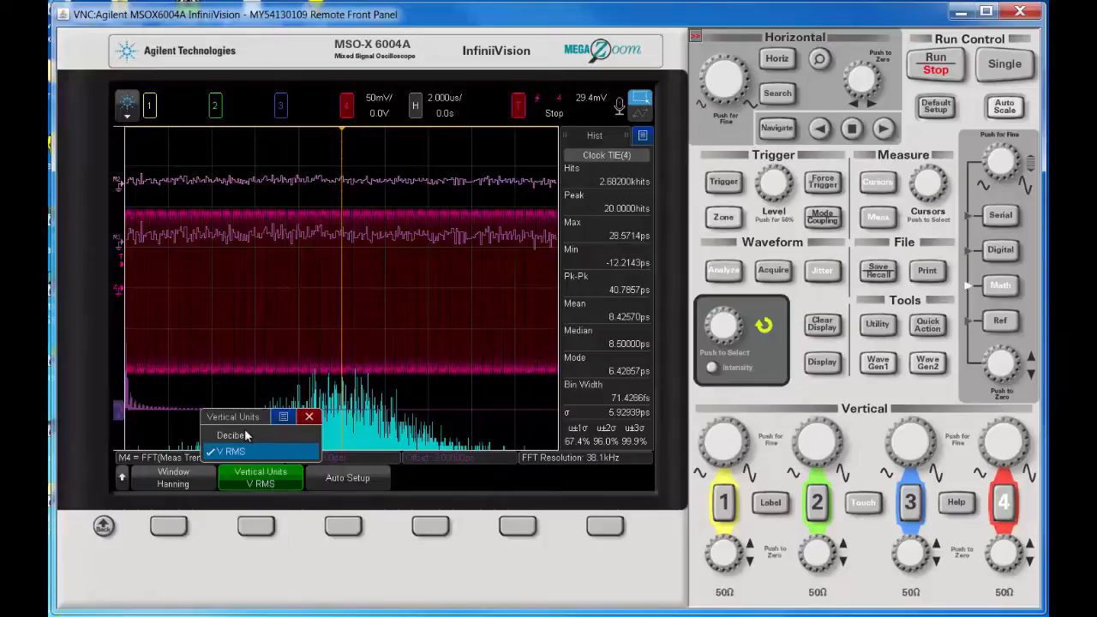
left_click(232, 435)
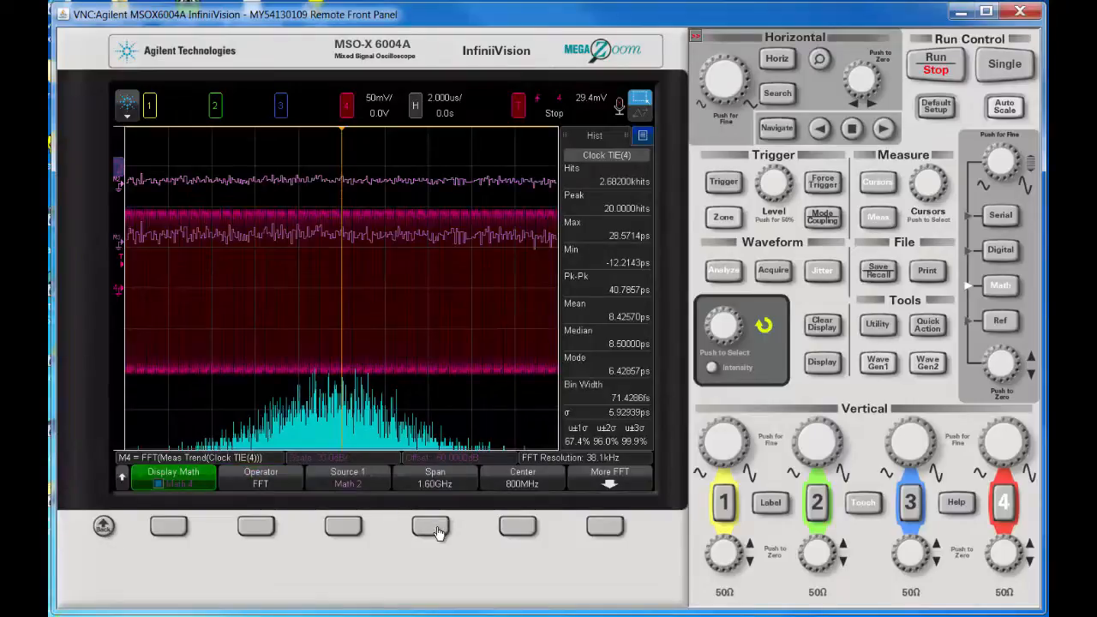
left_click(435, 477)
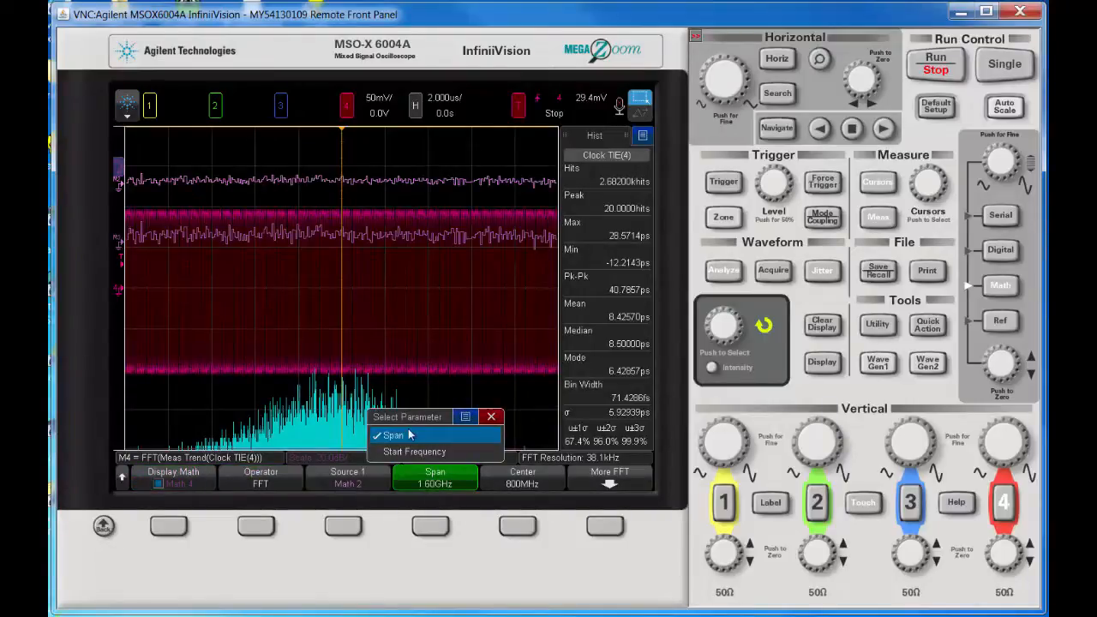
left_click(392, 435)
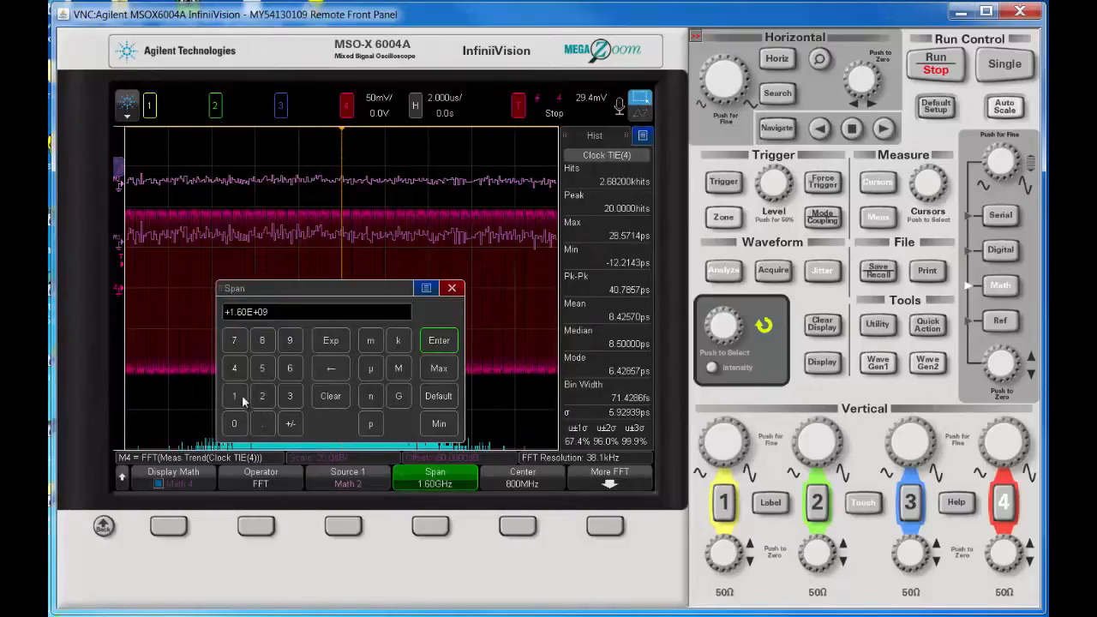
left_click(234, 423)
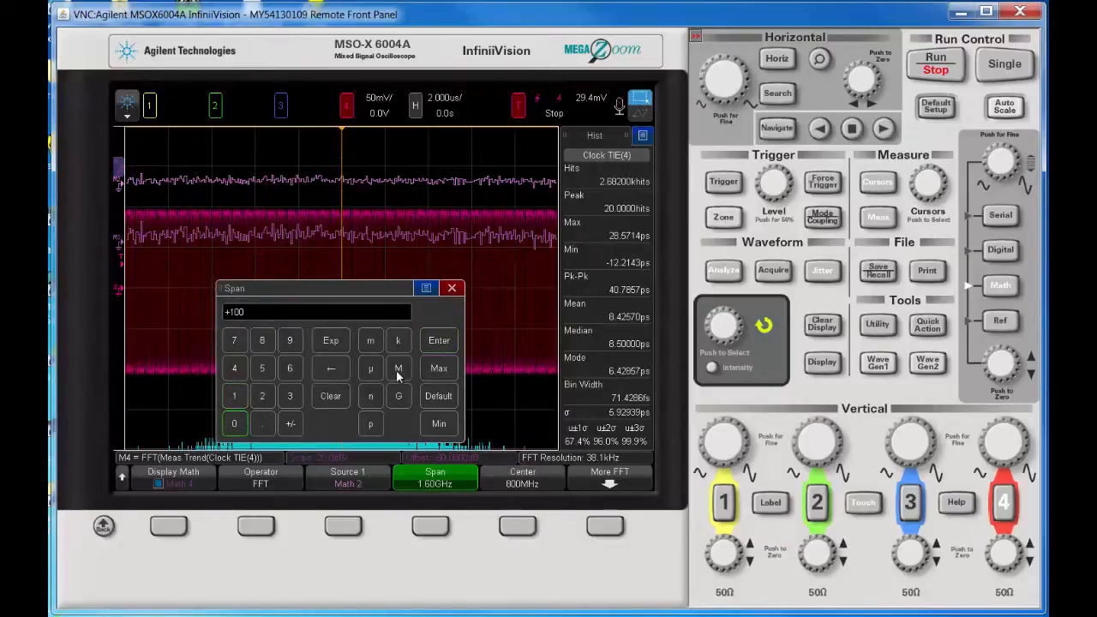
left_click(522, 476)
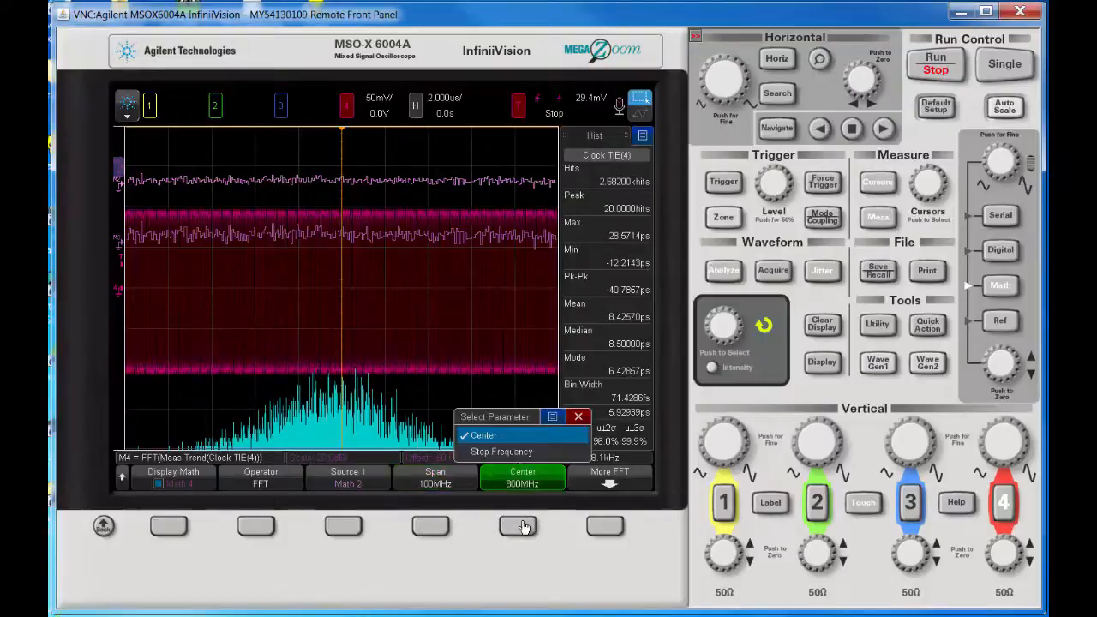
left_click(483, 435)
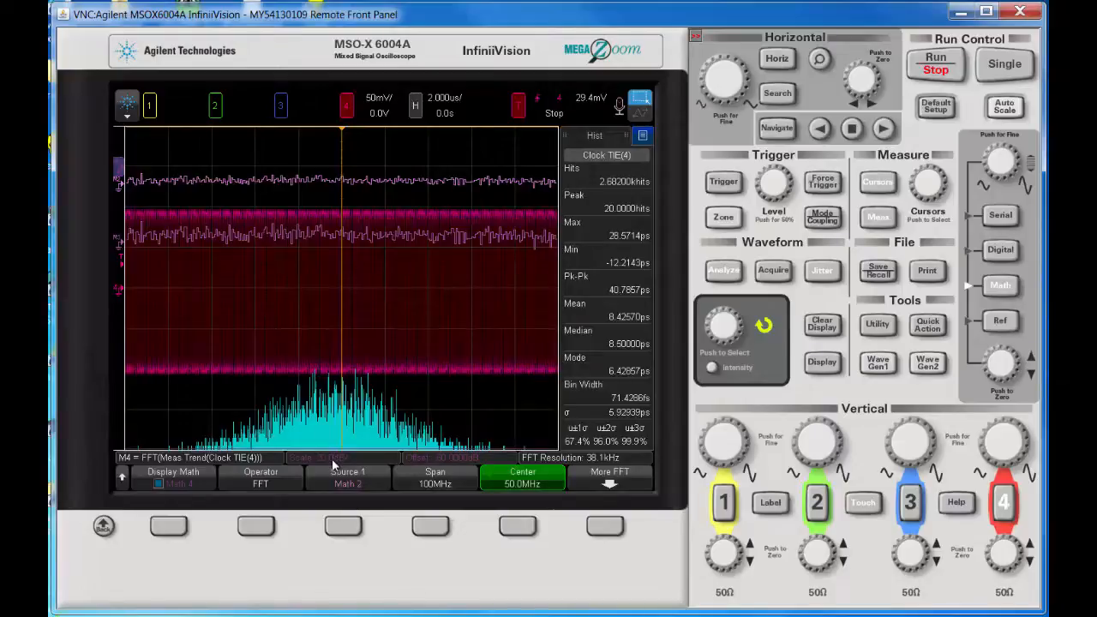
mouse_move(984, 189)
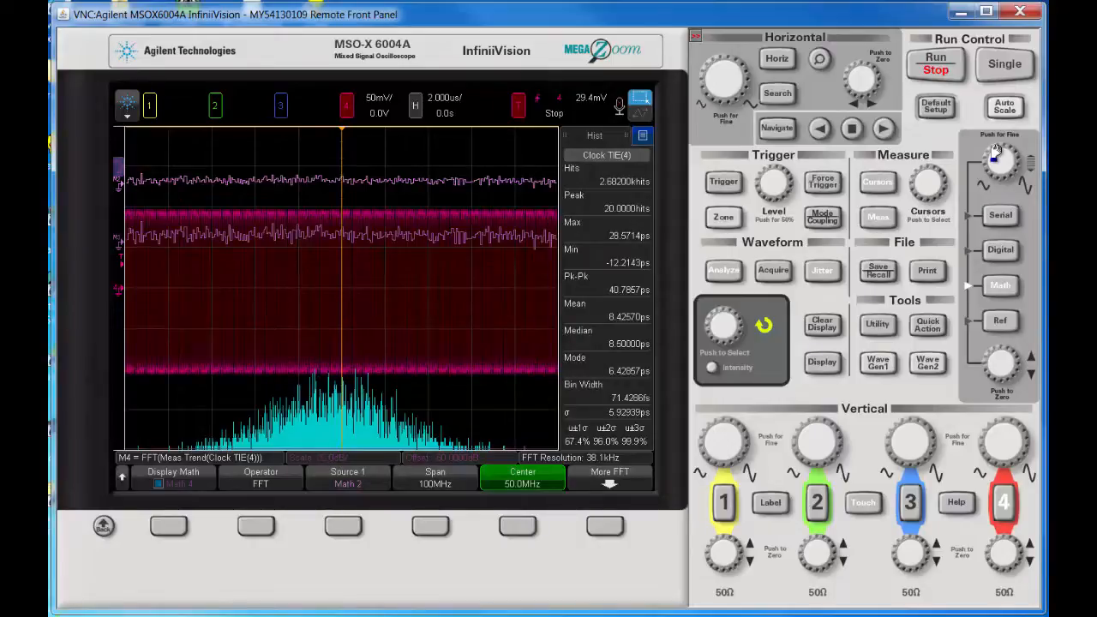
Enter a new negative Math 4 FFT vertical offset of about -225 dB
left_click(1001, 163)
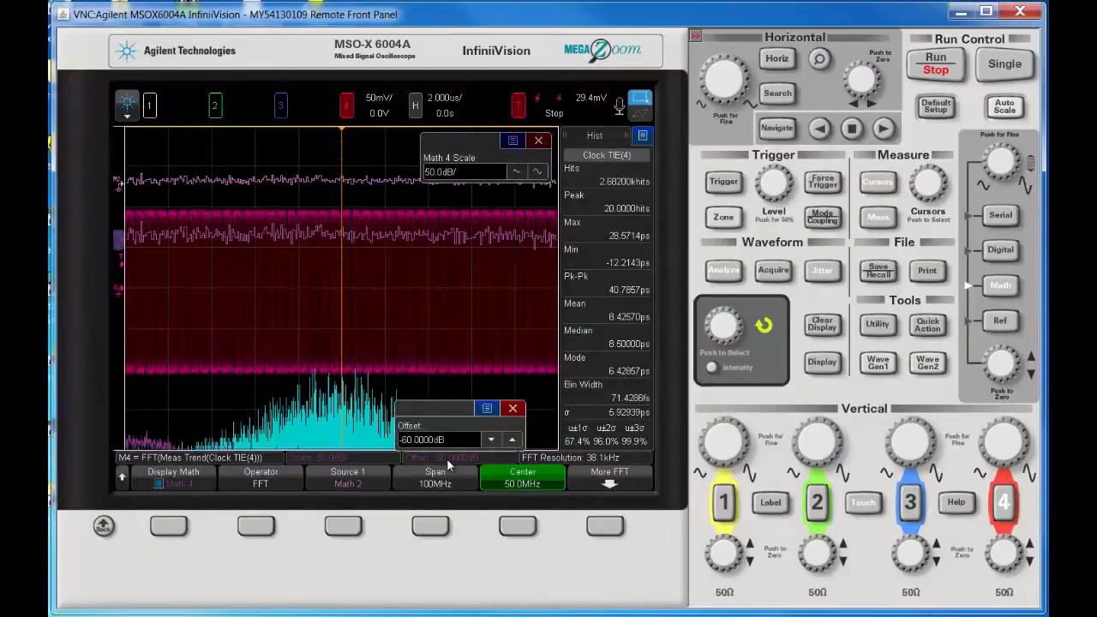
left_click(440, 439)
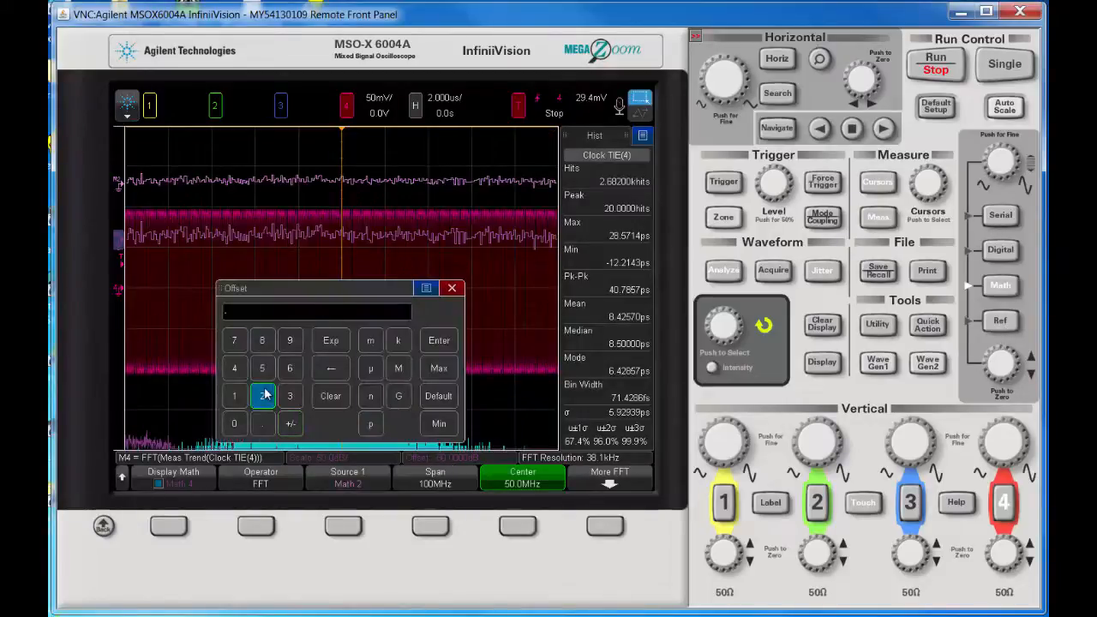
left_click(262, 395)
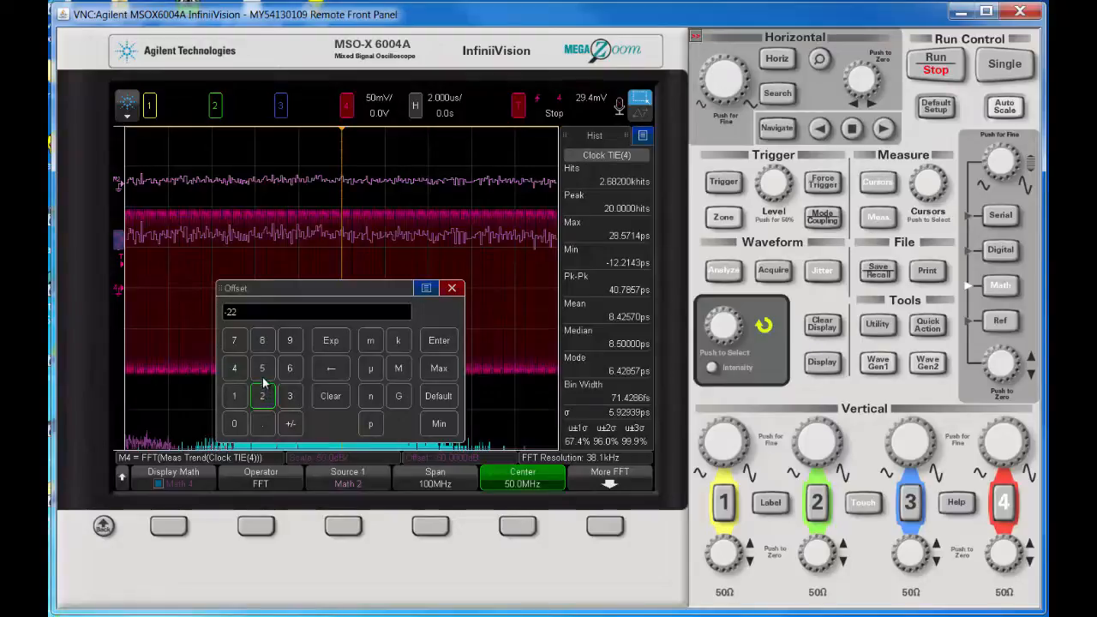
left_click(262, 368)
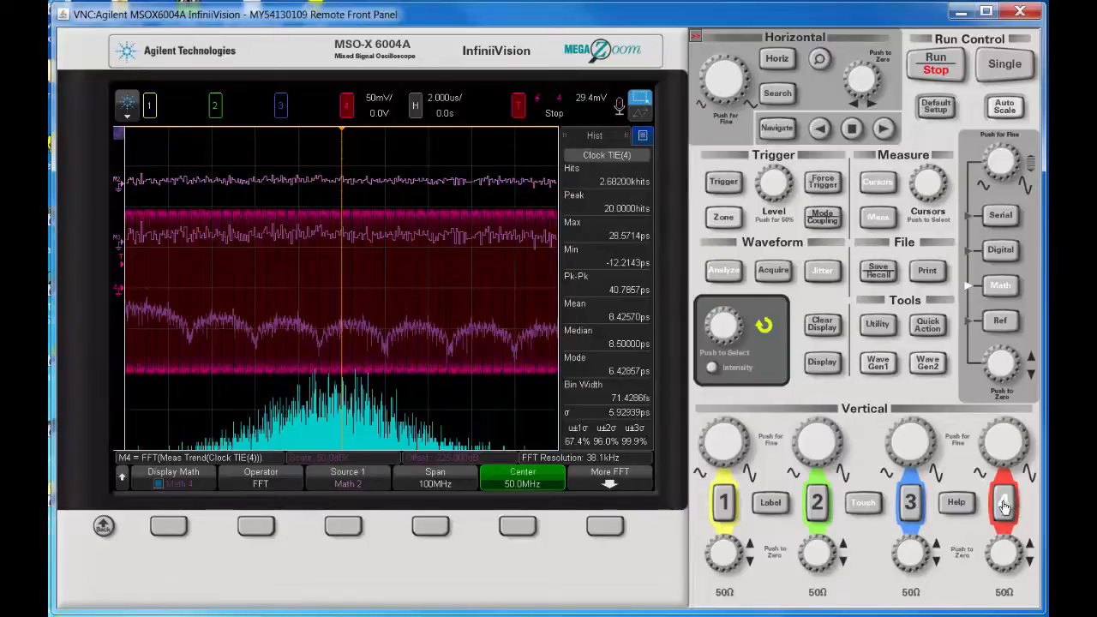
left_click(1003, 501)
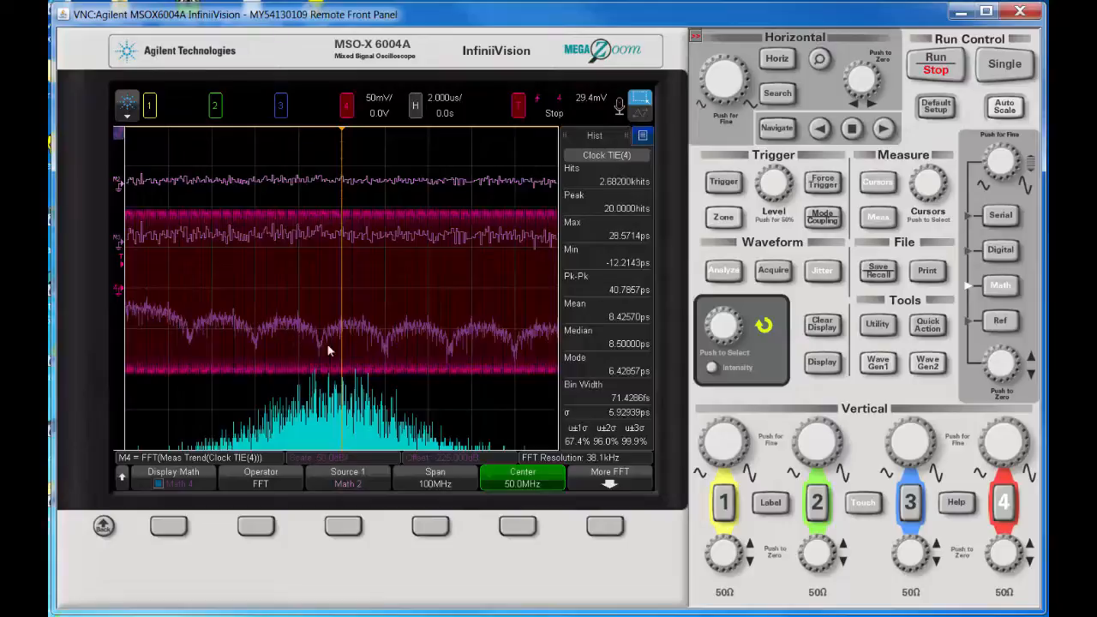
mouse_move(440, 330)
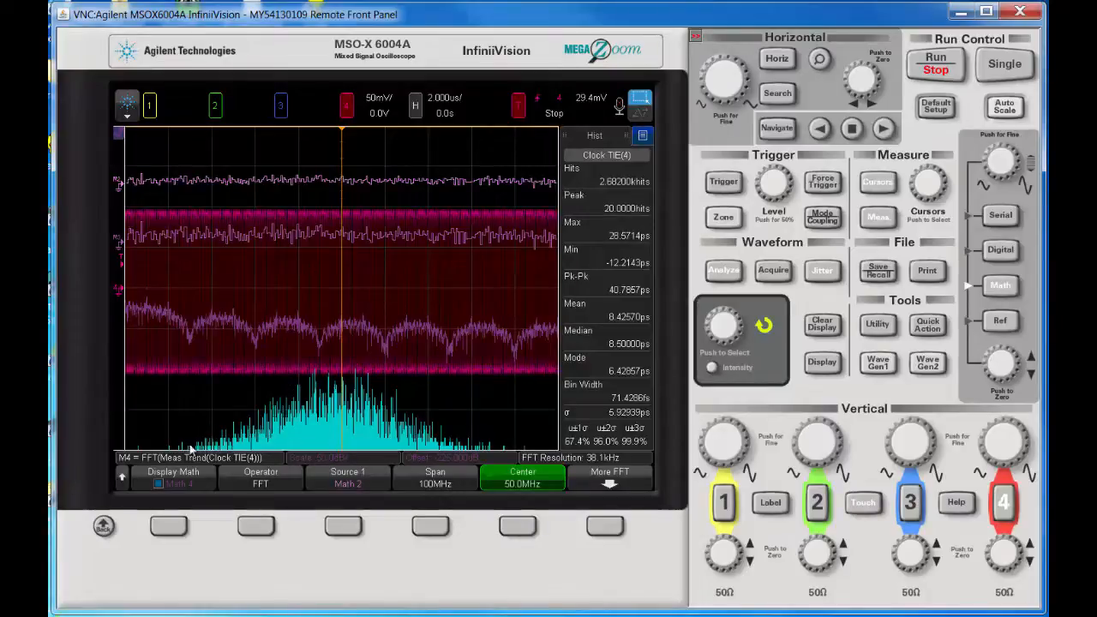
mouse_move(480, 449)
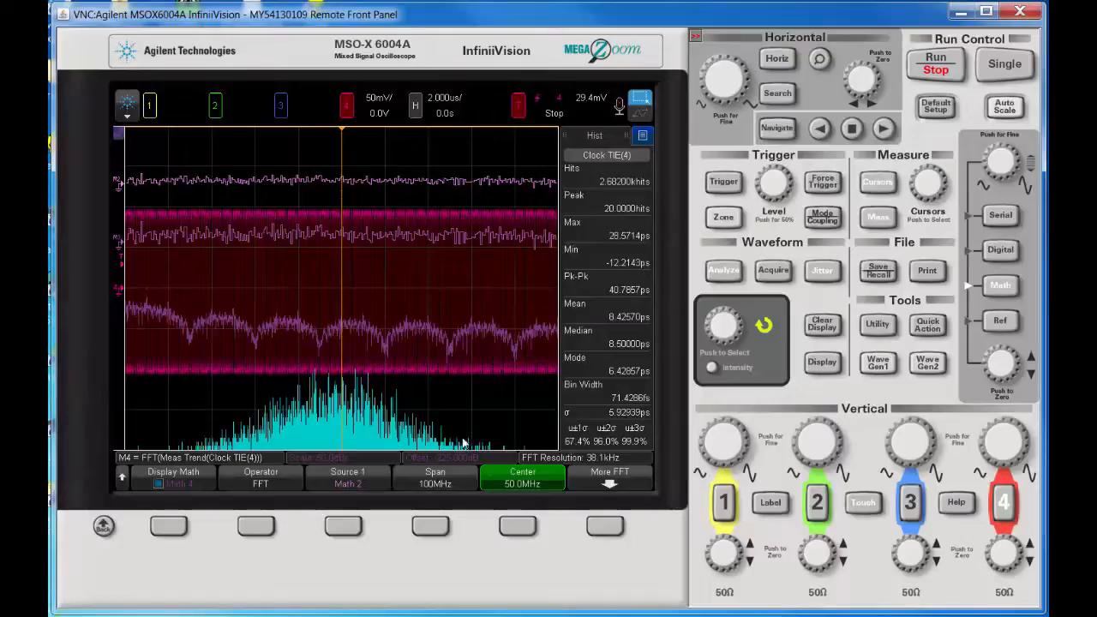
mouse_move(199, 444)
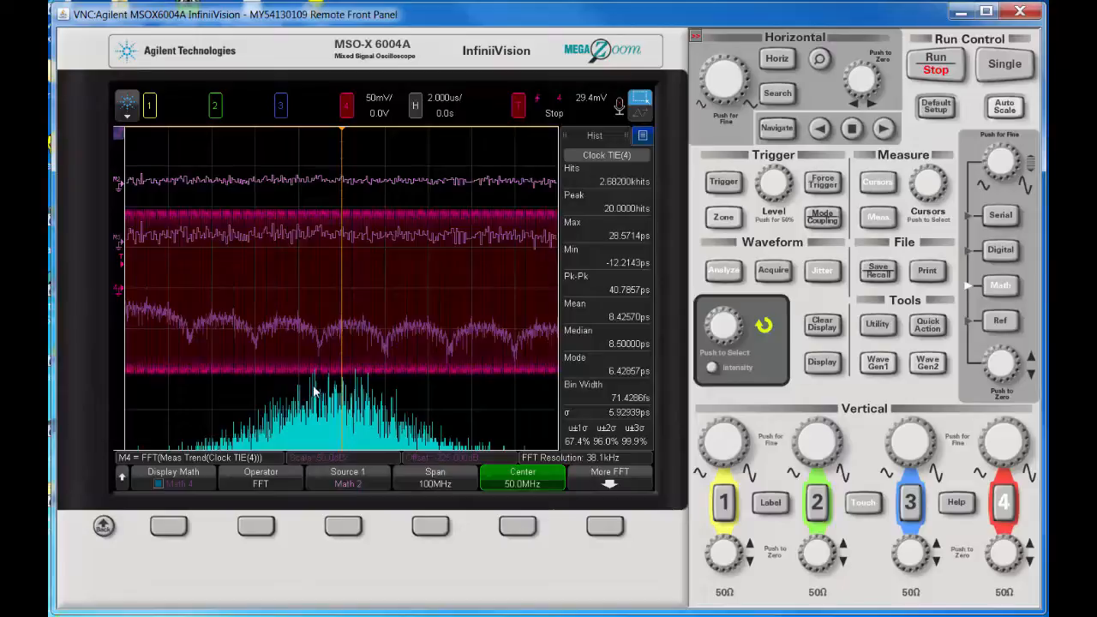
mouse_move(583, 343)
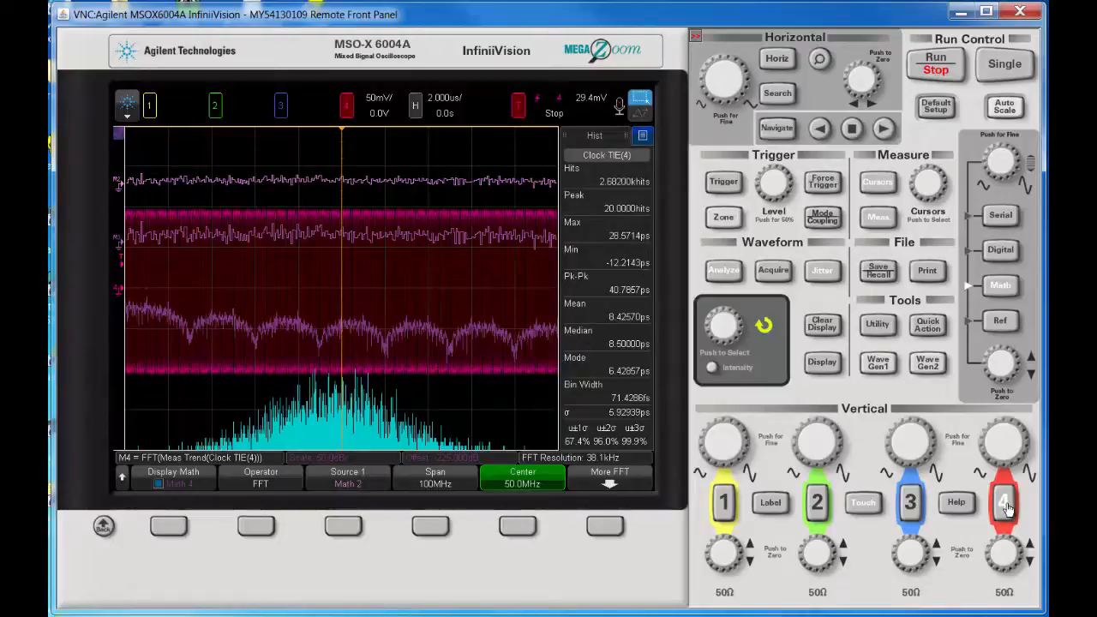
Turn off the channel 4 waveform and resume acquisition with Run/Stop
left_click(1003, 502)
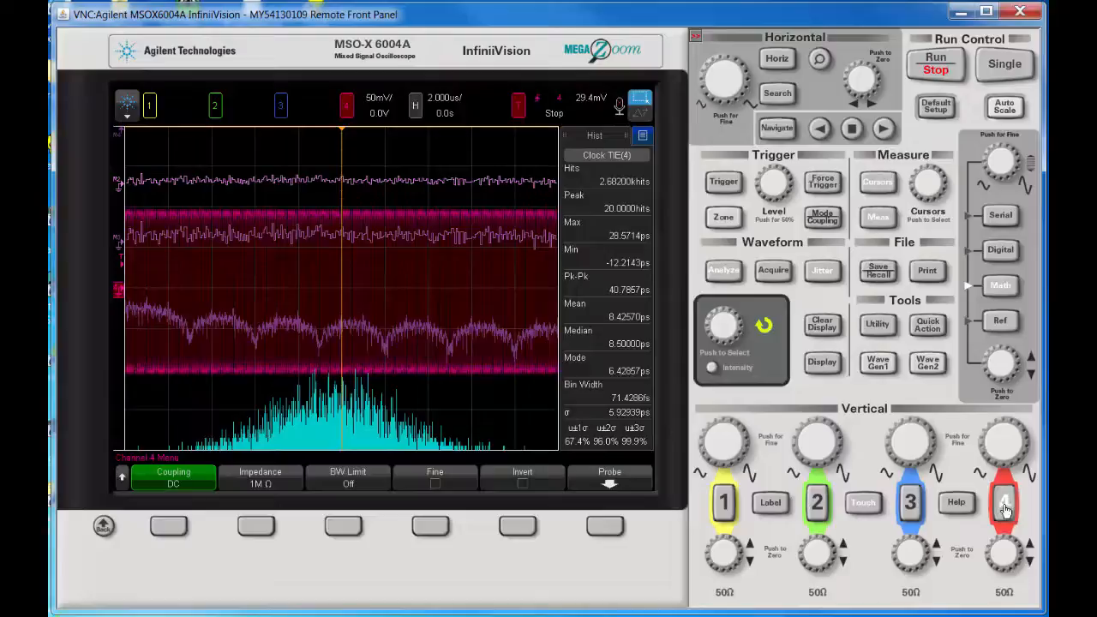
left_click(1003, 501)
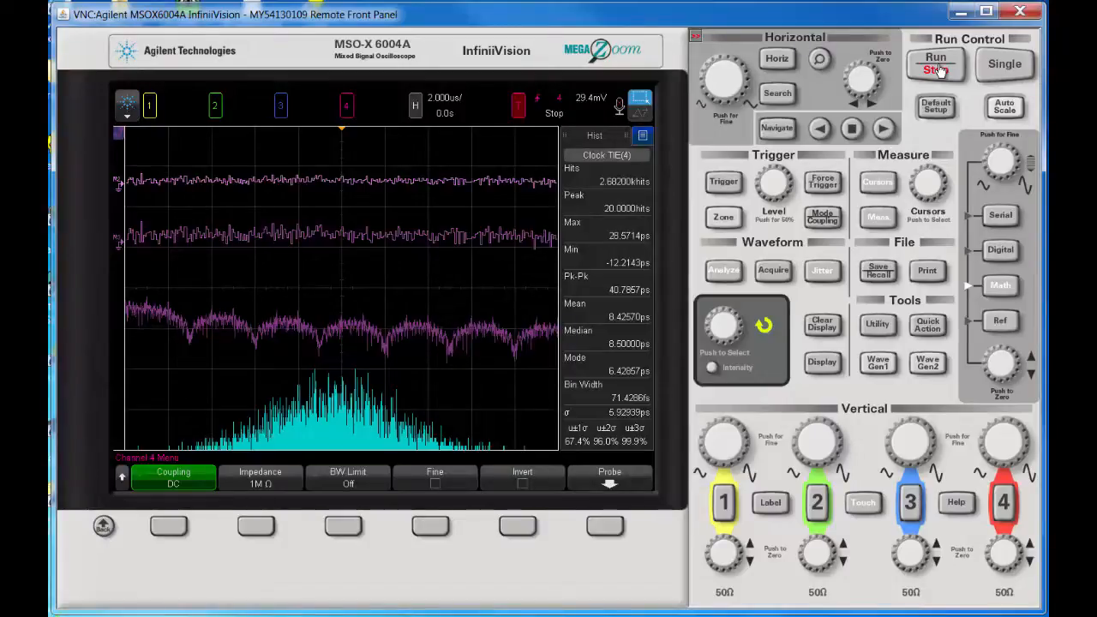
left_click(935, 65)
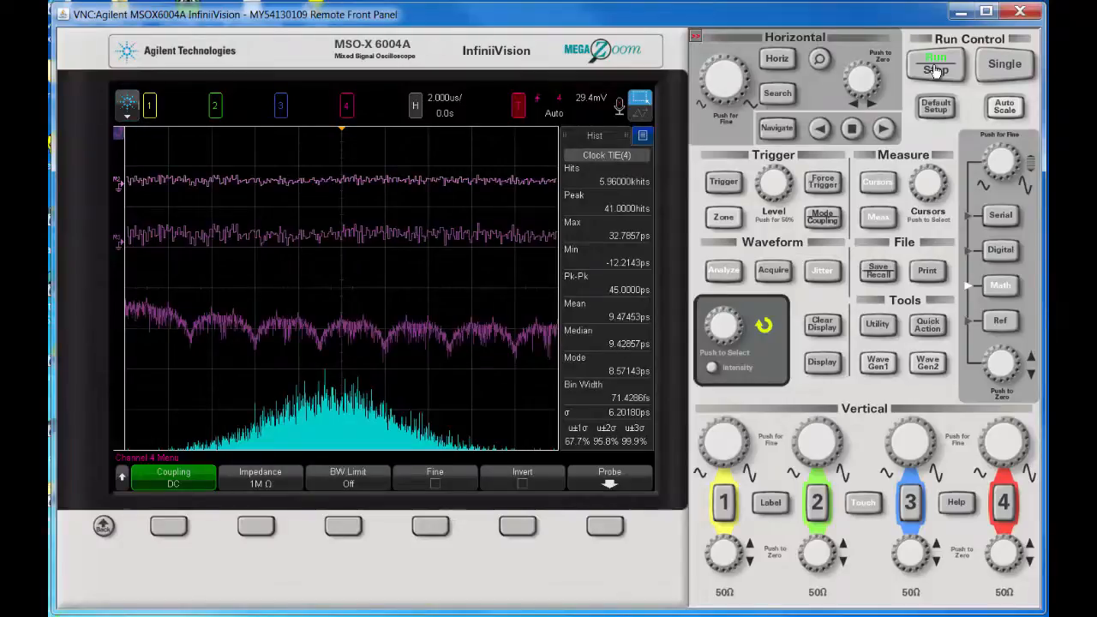
Stop acquisition at 6,556 hits and clear the display, zeroing histogram statistics
left_click(935, 64)
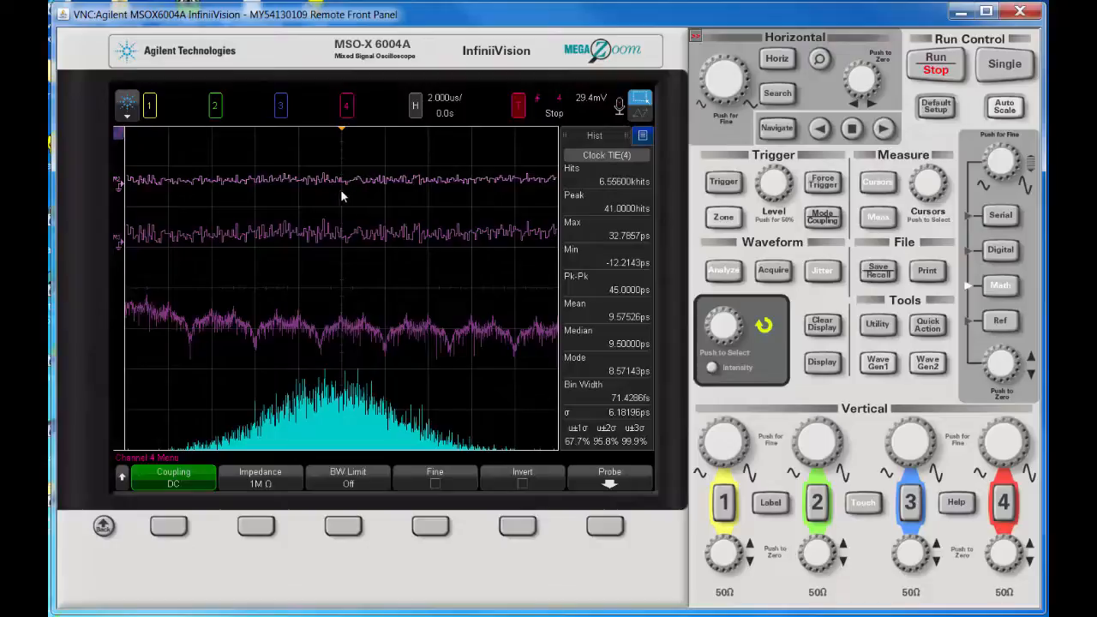
mouse_move(195, 347)
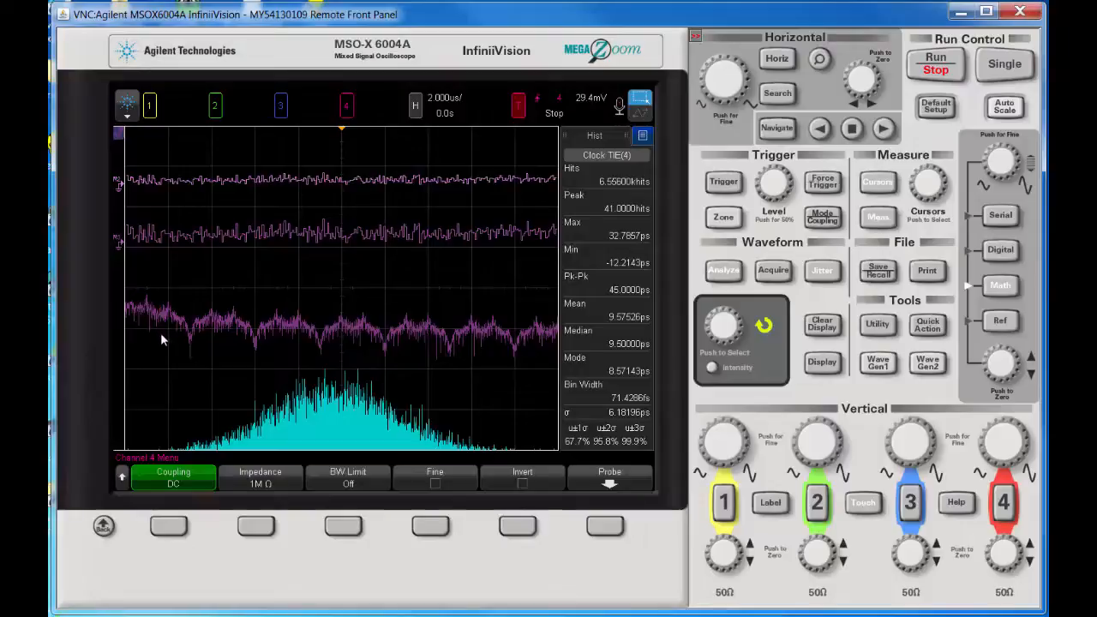
mouse_move(414, 375)
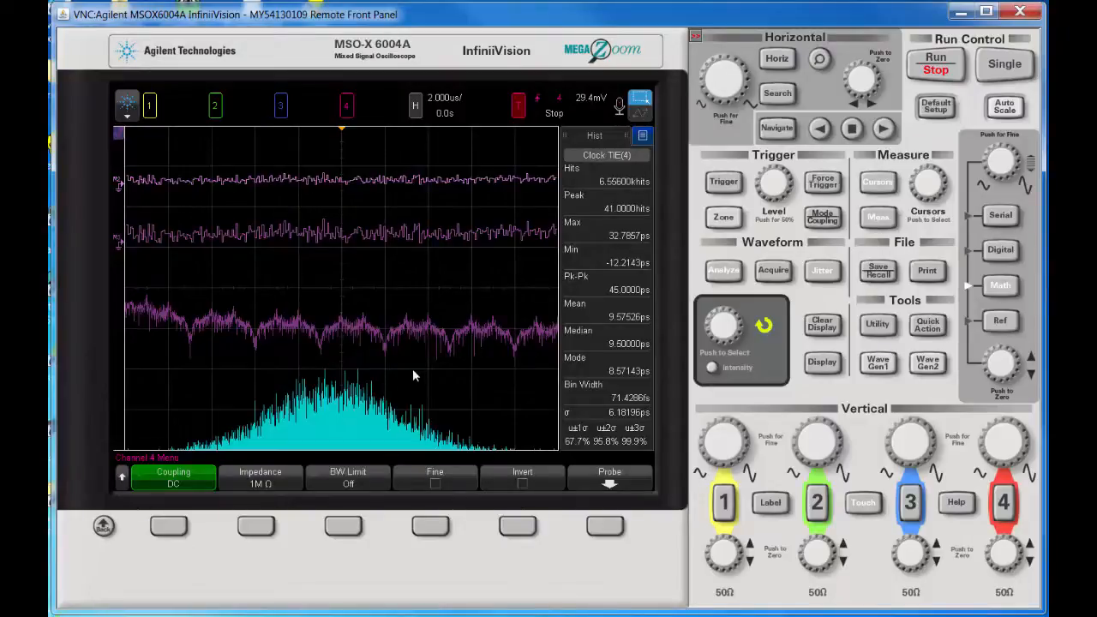
mouse_move(475, 452)
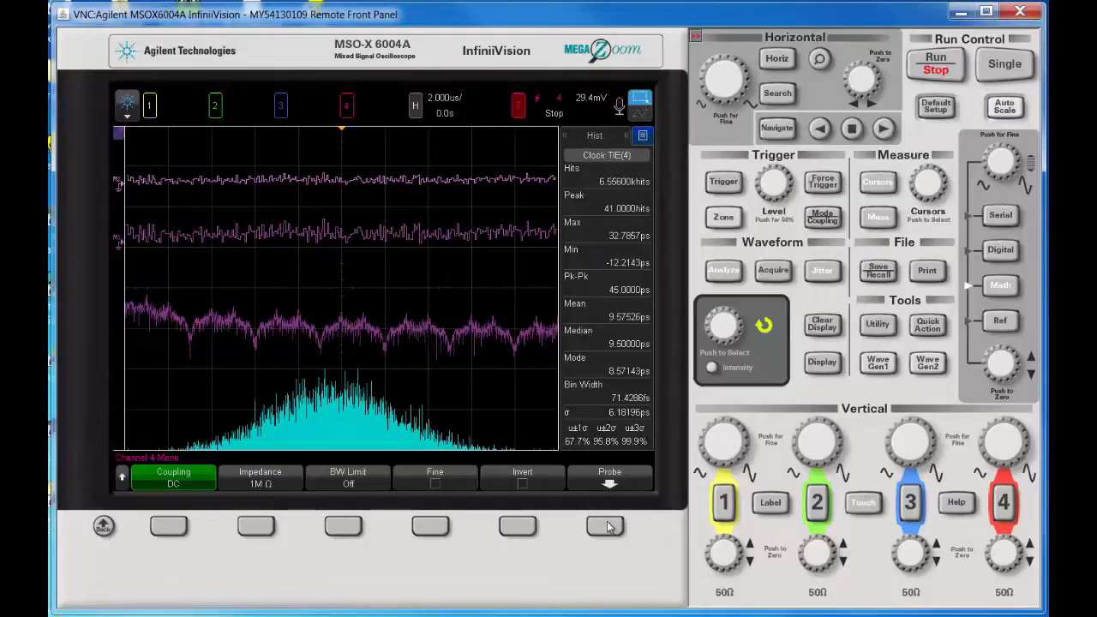
mouse_move(829, 335)
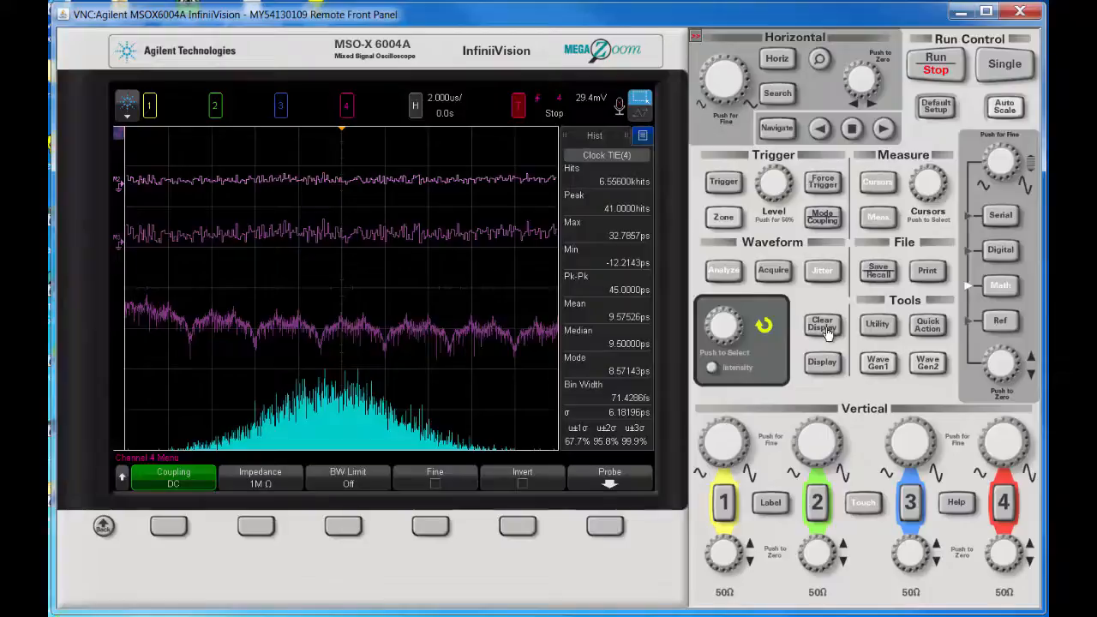
left_click(821, 270)
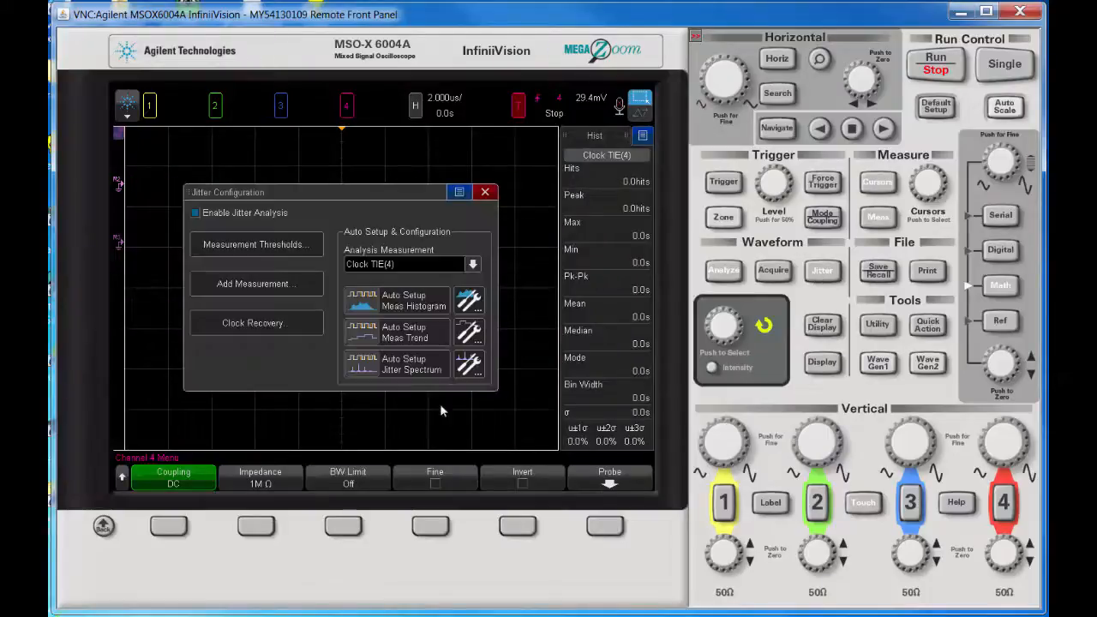
Show the Clock TIE(4) jitter histogram softkeys, including Reset Histogram
left_click(469, 301)
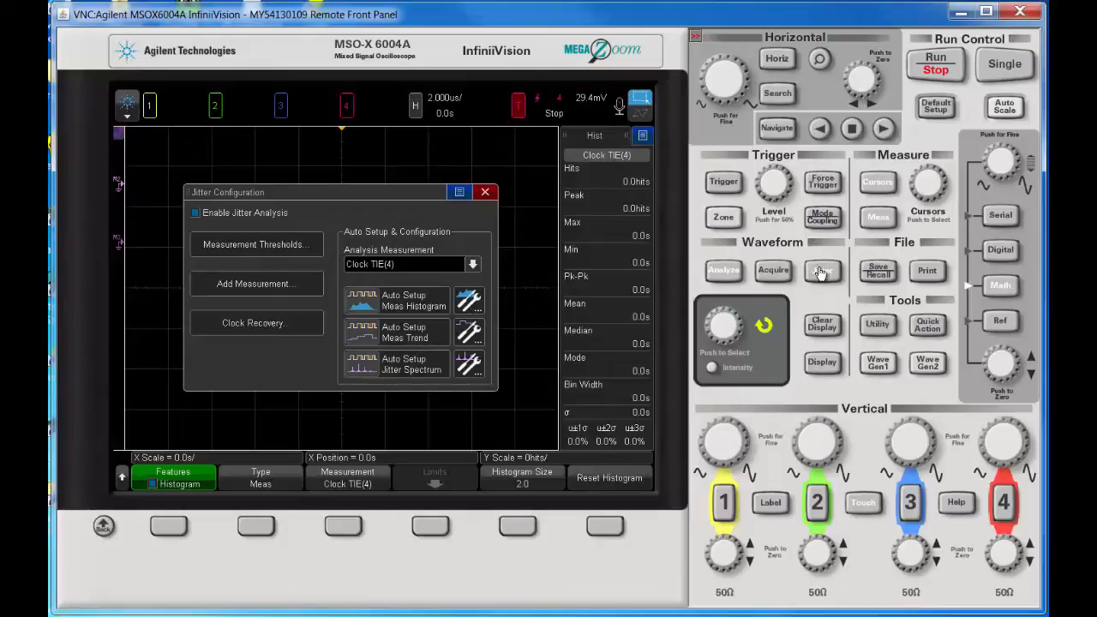
mouse_move(821, 271)
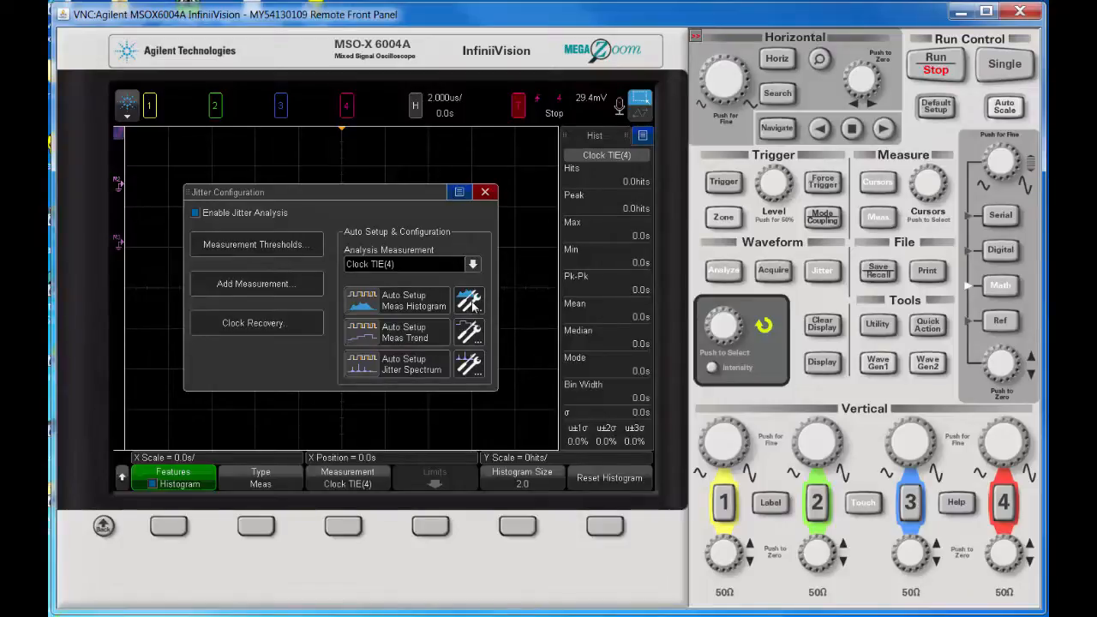
mouse_move(195, 520)
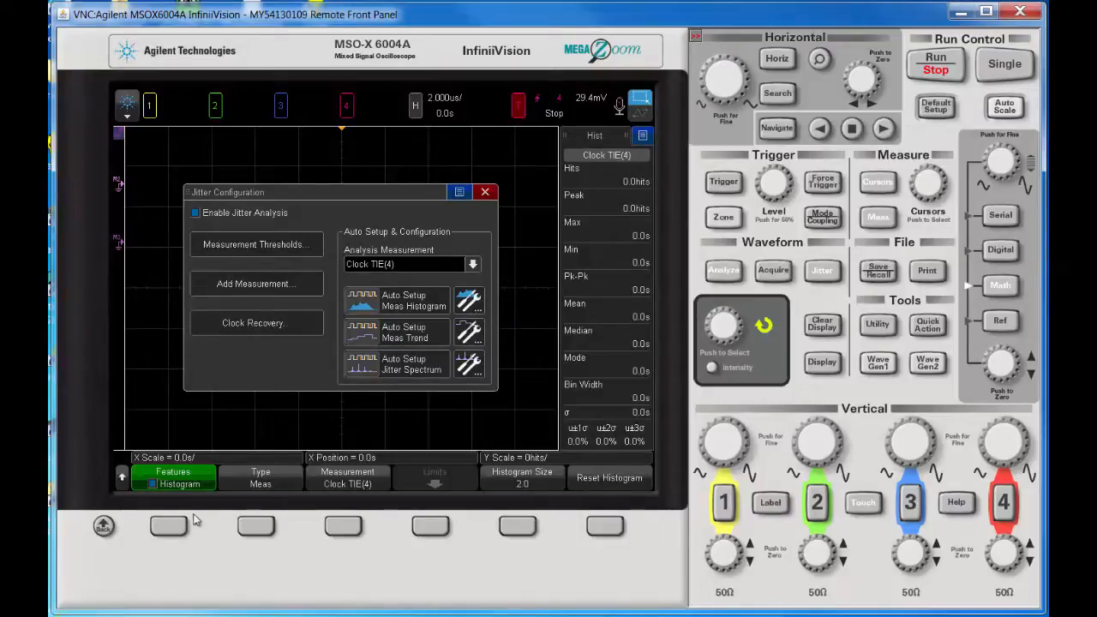